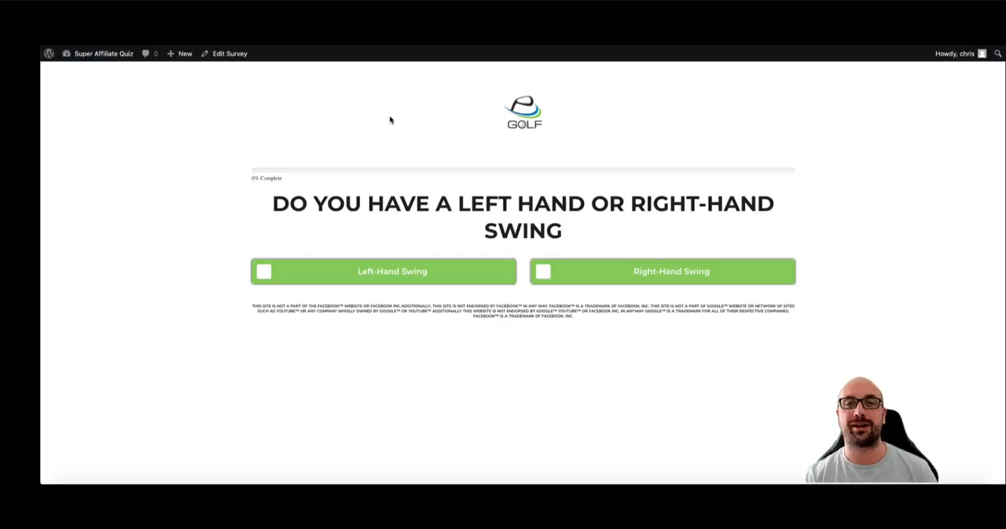
pyautogui.moveTo(418, 123)
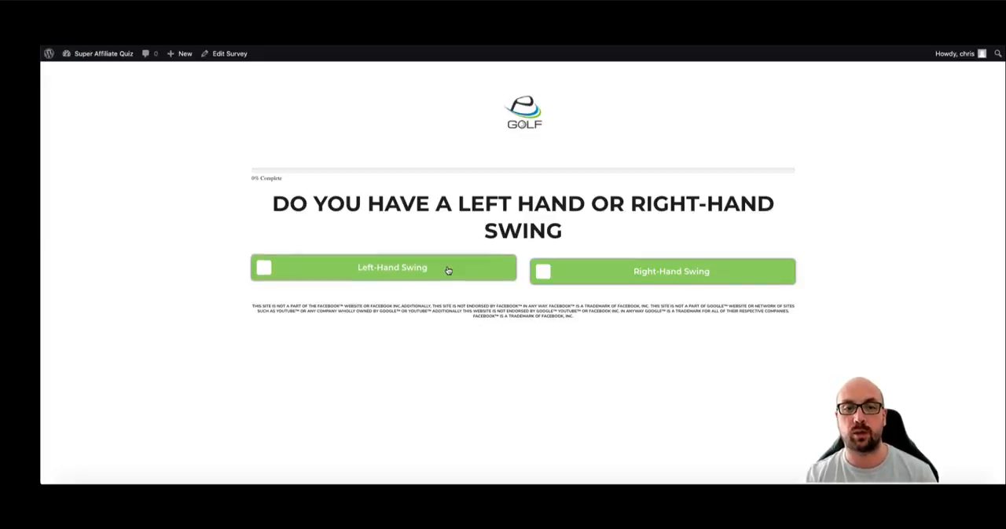
# Run the quiz preview: Left-Hand Swing, Hook, Driving, accept then dismiss the driving tips offer.
pyautogui.click(383, 267)
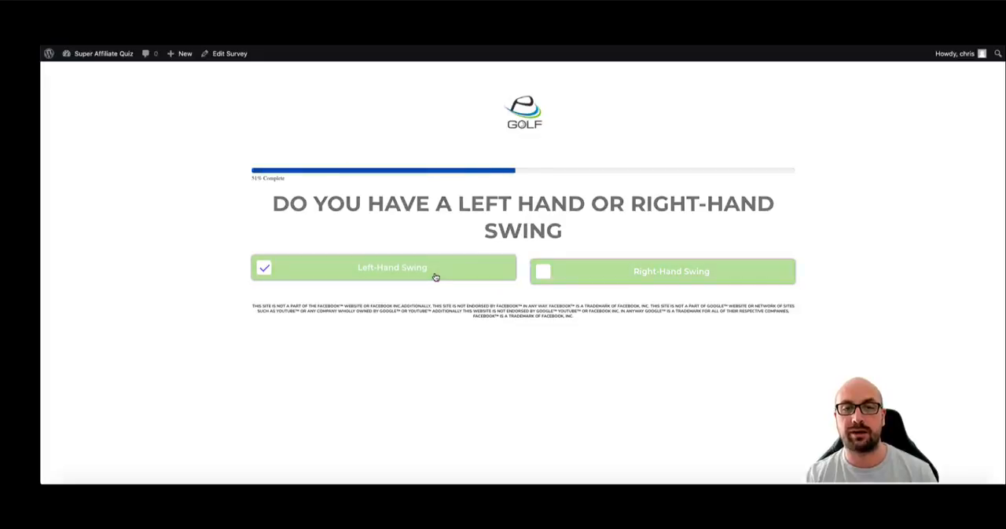
pyautogui.click(383, 268)
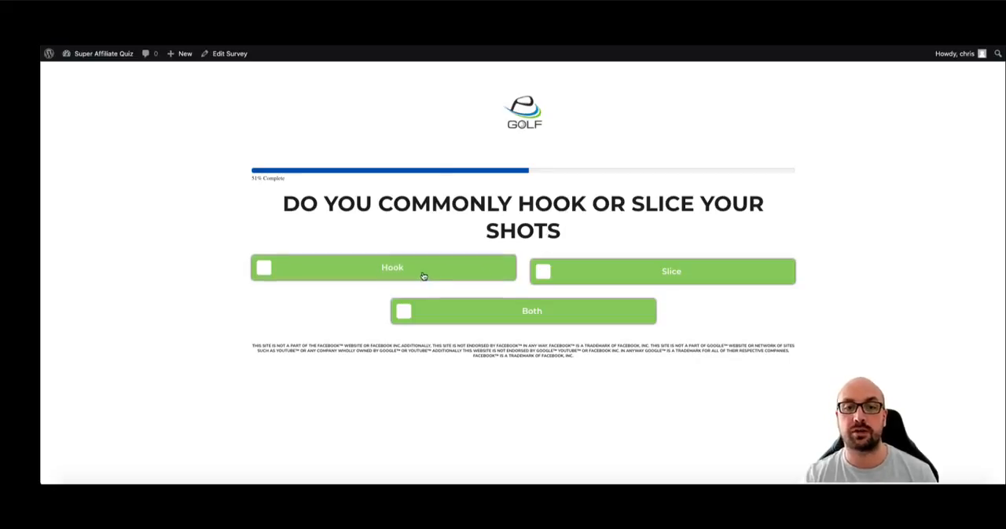
pyautogui.click(383, 267)
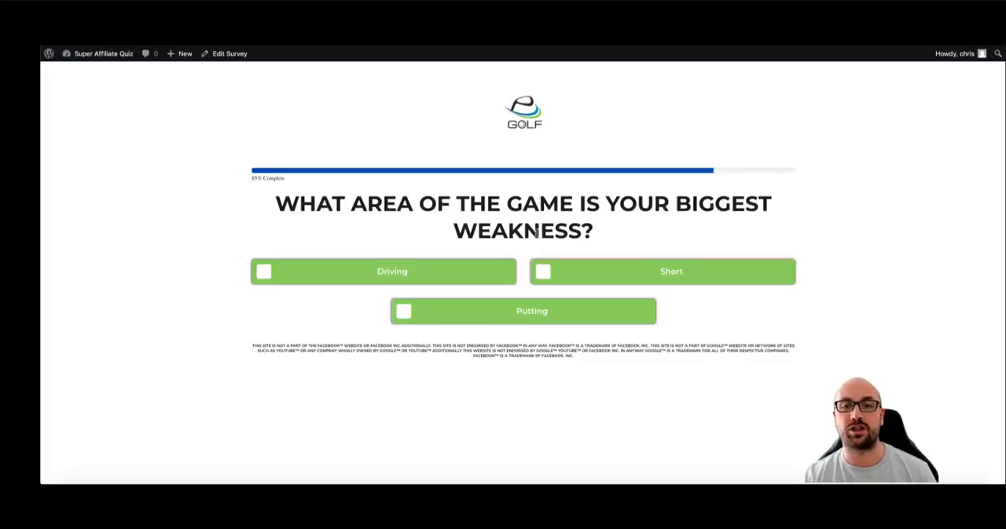
pyautogui.moveTo(526, 242)
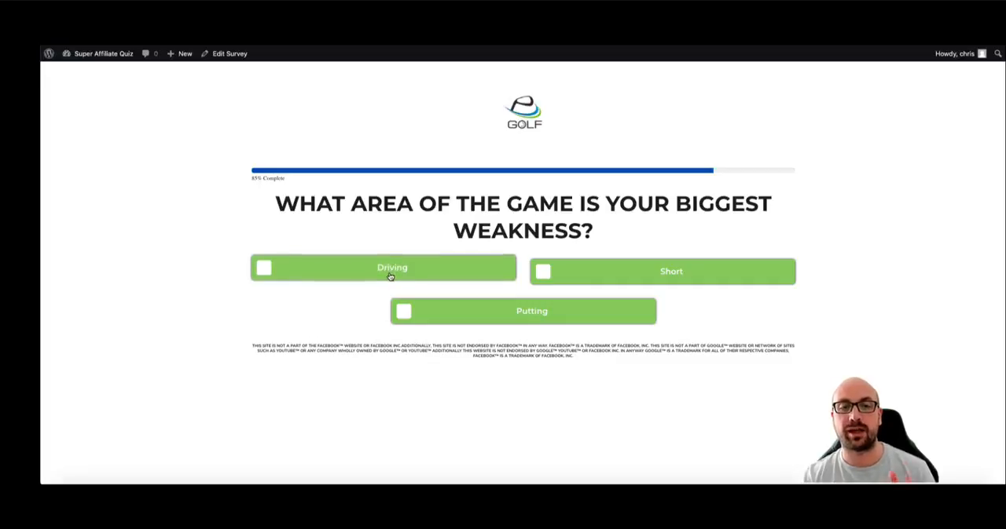
pyautogui.click(390, 268)
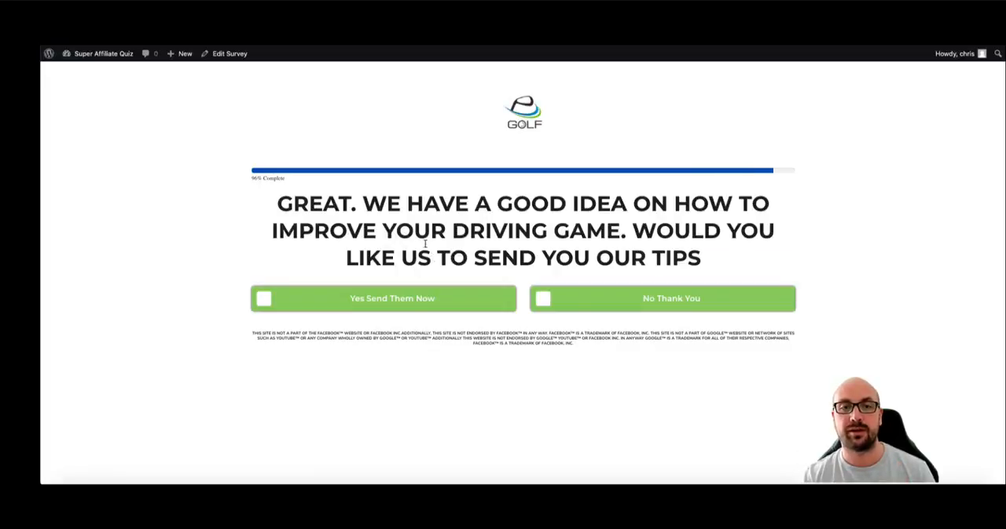
pyautogui.moveTo(644, 228)
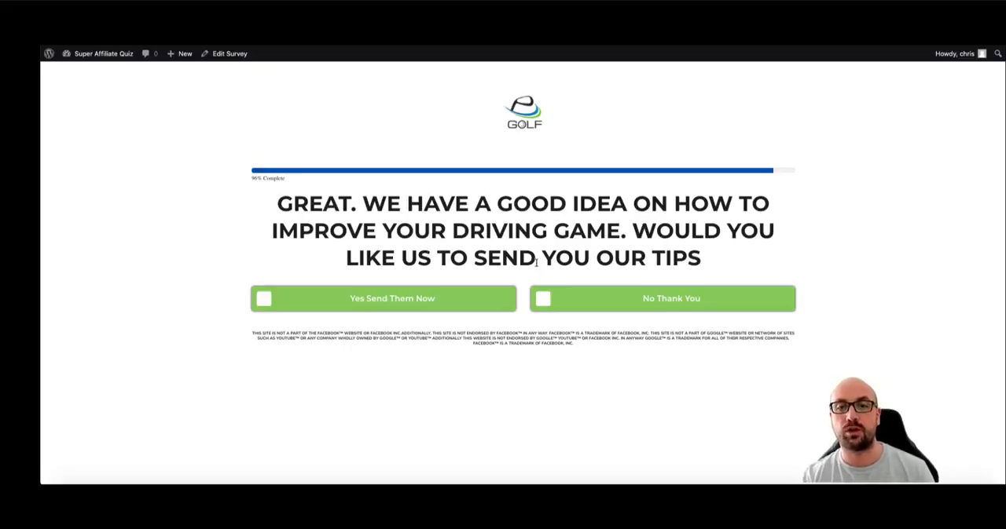
pyautogui.moveTo(575, 275)
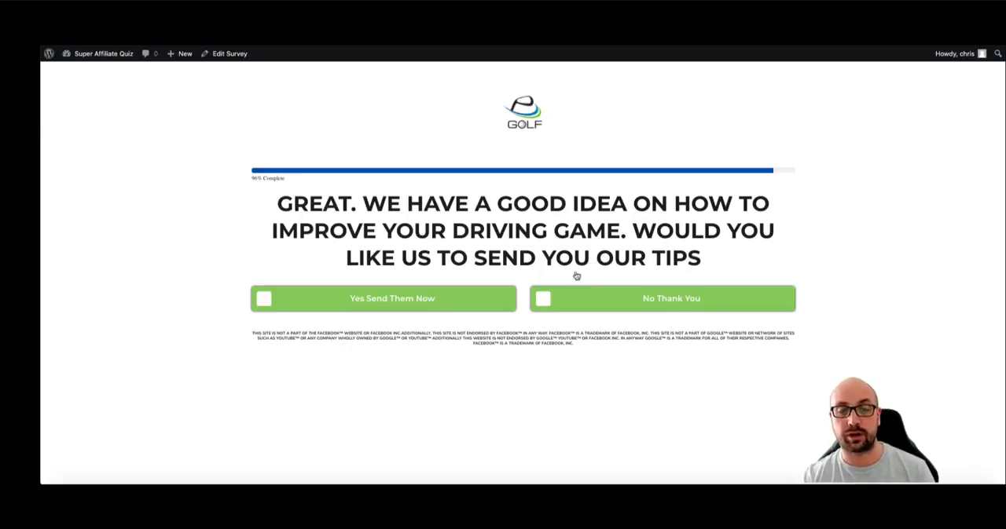
pyautogui.click(382, 298)
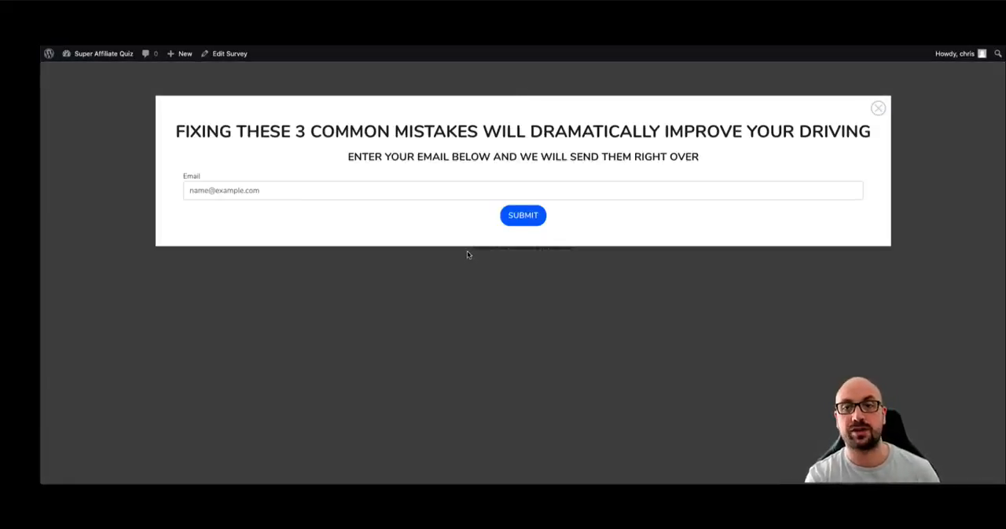
pyautogui.moveTo(473, 173)
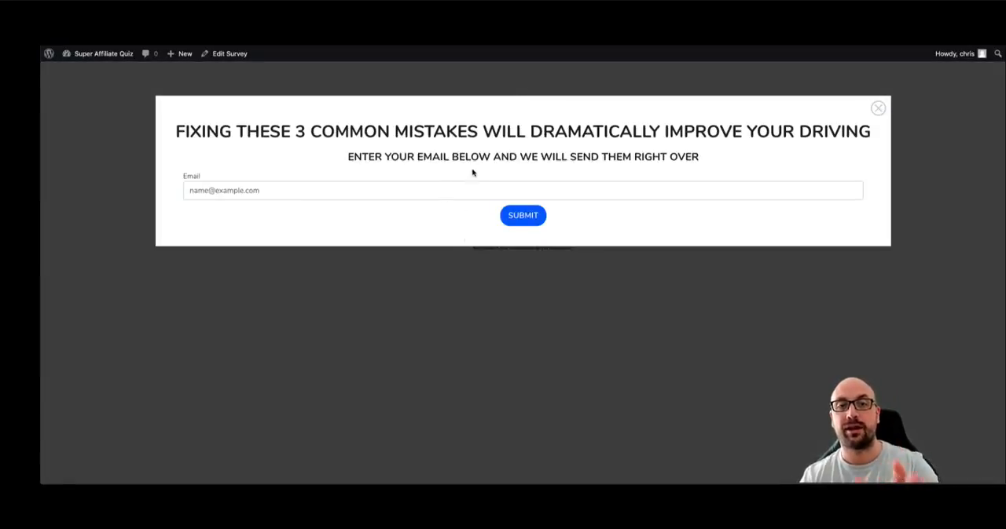
pyautogui.click(388, 191)
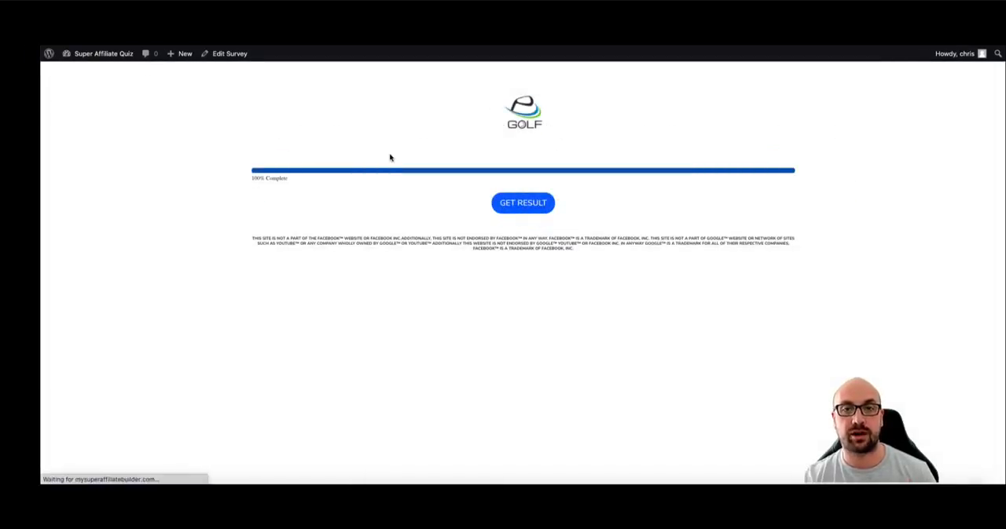
# Restart the quiz, return to the editor and update the survey with its global options.
pyautogui.click(522, 203)
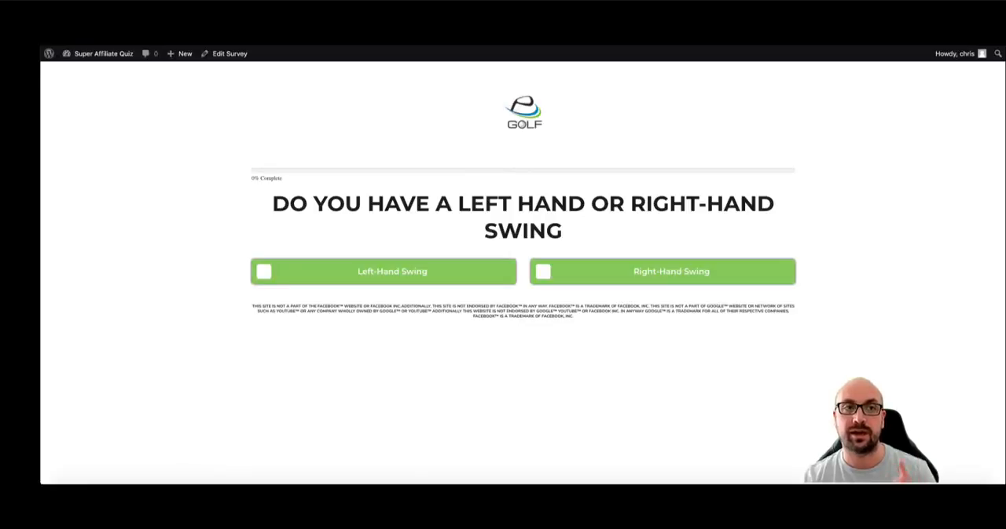
pyautogui.click(226, 53)
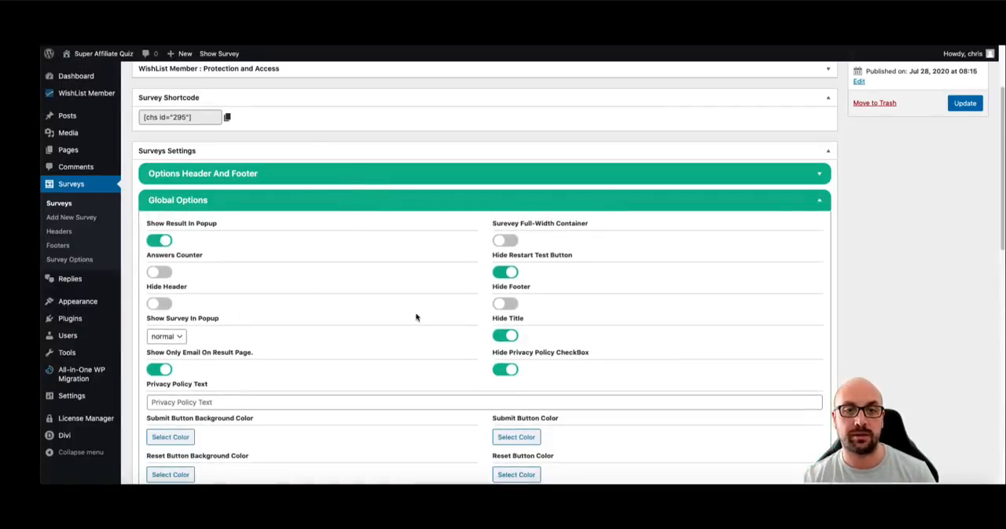
pyautogui.scroll(-3)
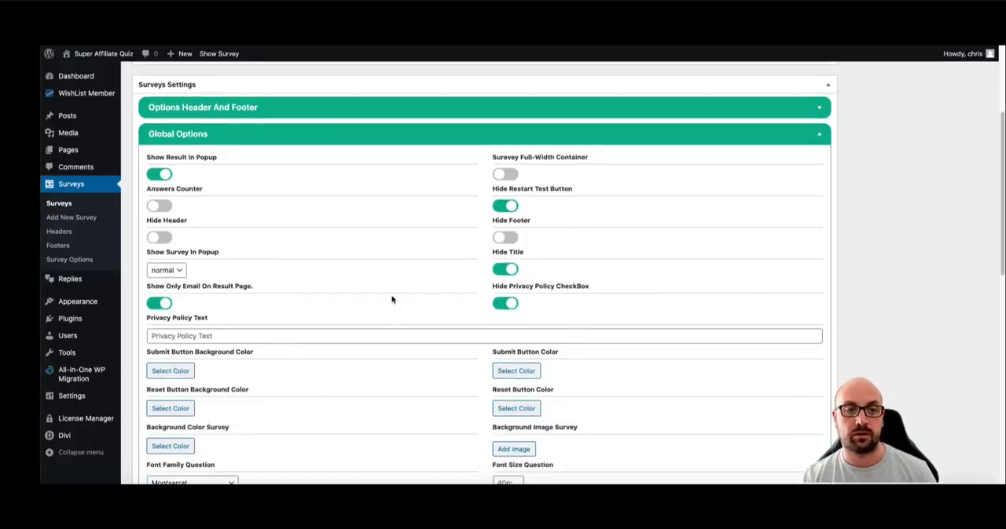
pyautogui.moveTo(459, 205)
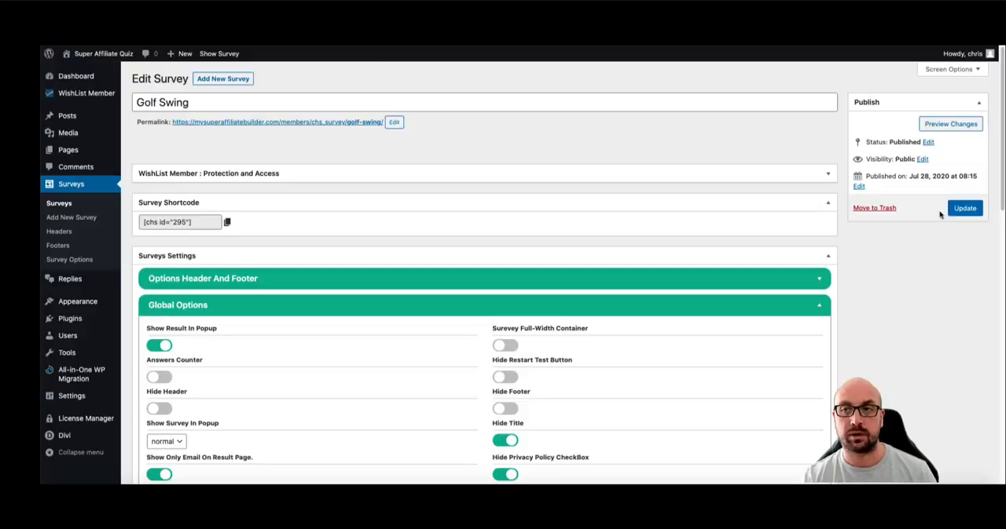
pyautogui.click(965, 207)
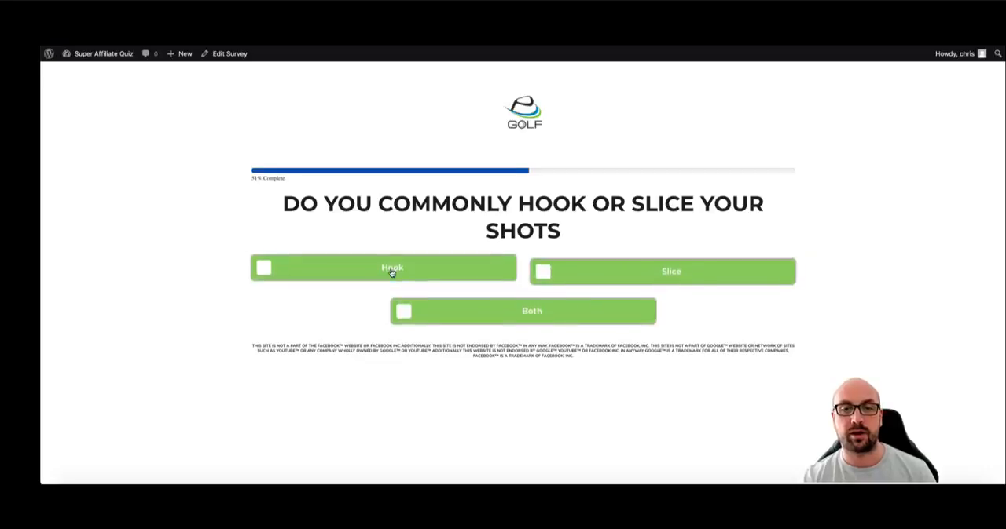
# Answer Hook and Putting, accept the putting tips, then restart the quiz.
pyautogui.click(392, 267)
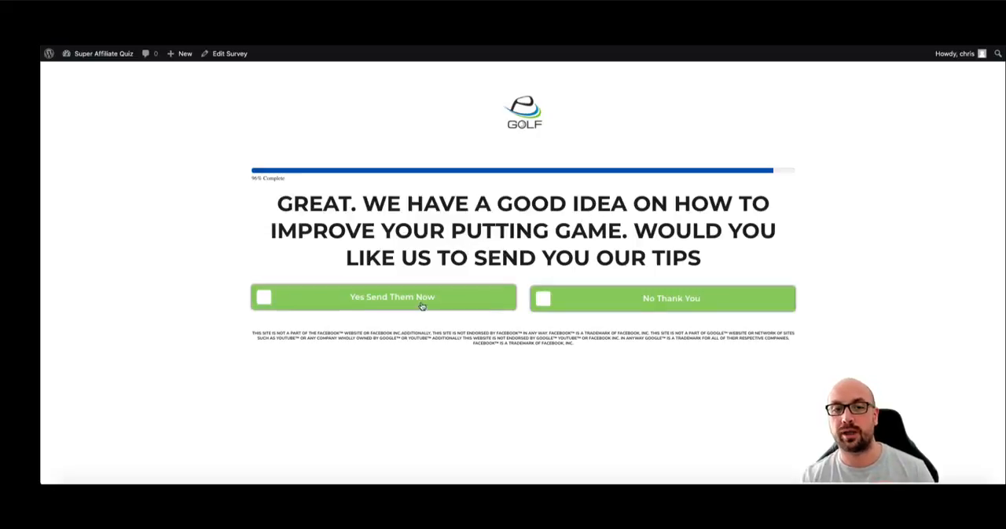
pyautogui.click(391, 297)
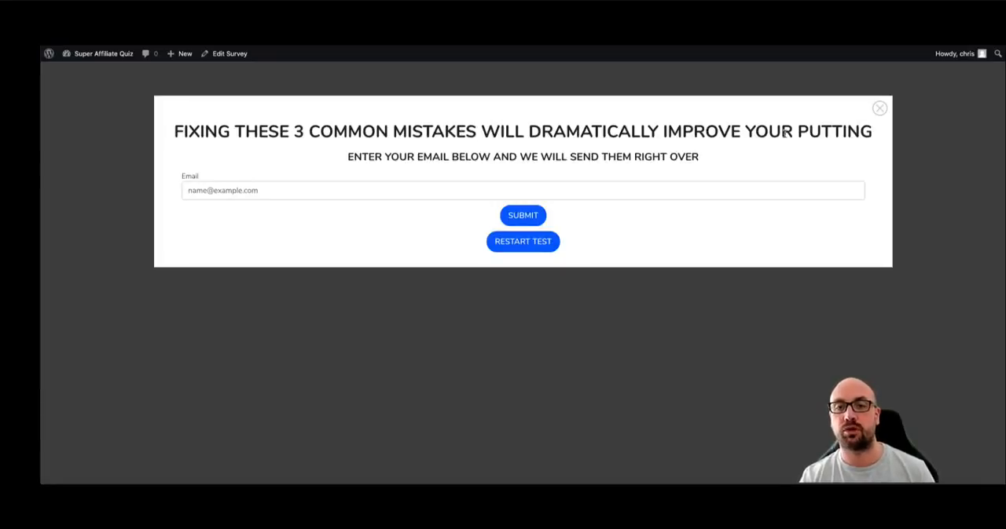
pyautogui.click(522, 242)
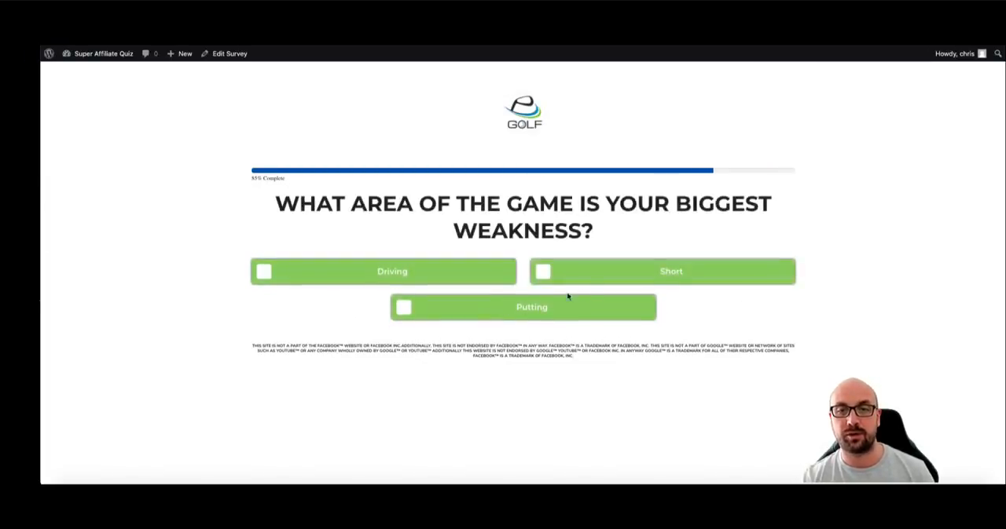
# Pick Short as the weakness and accept the short game tips offer.
pyautogui.click(663, 270)
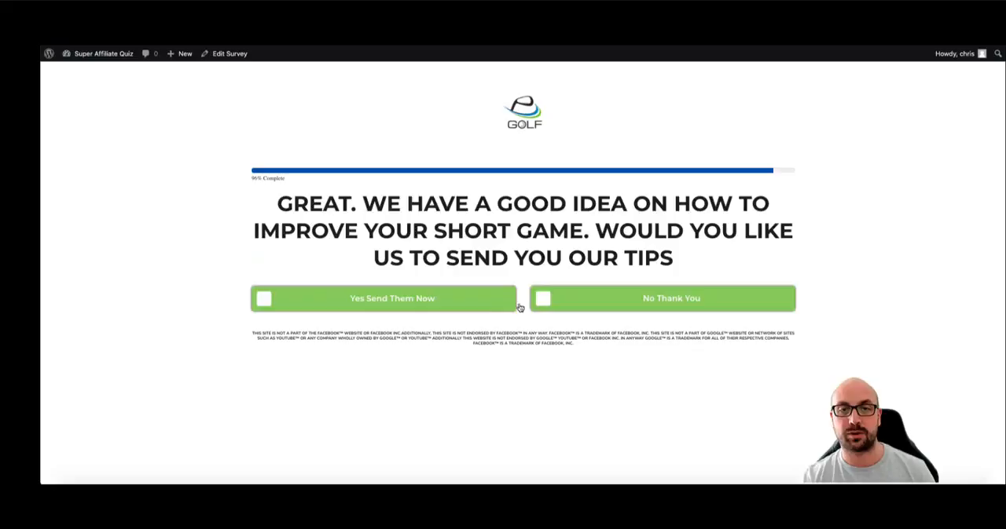
pyautogui.moveTo(451, 237)
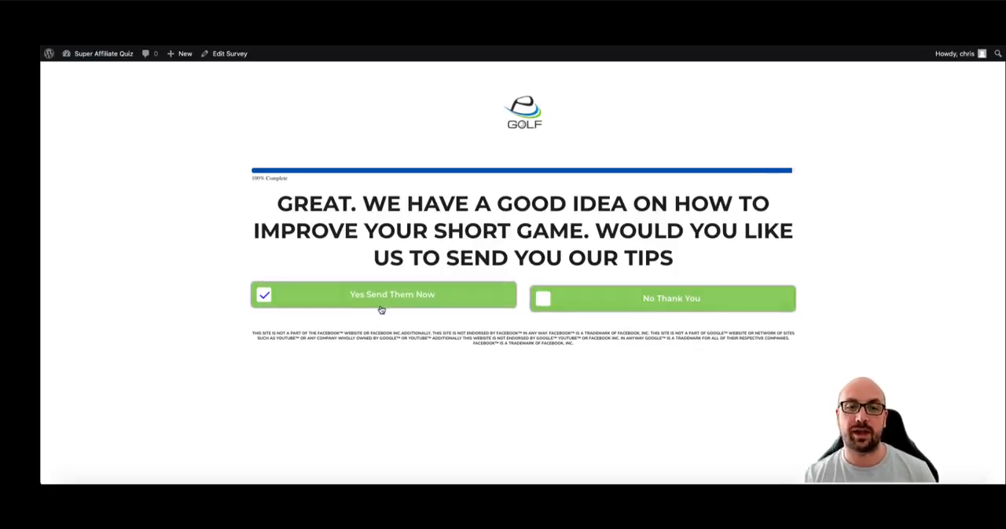
pyautogui.click(382, 294)
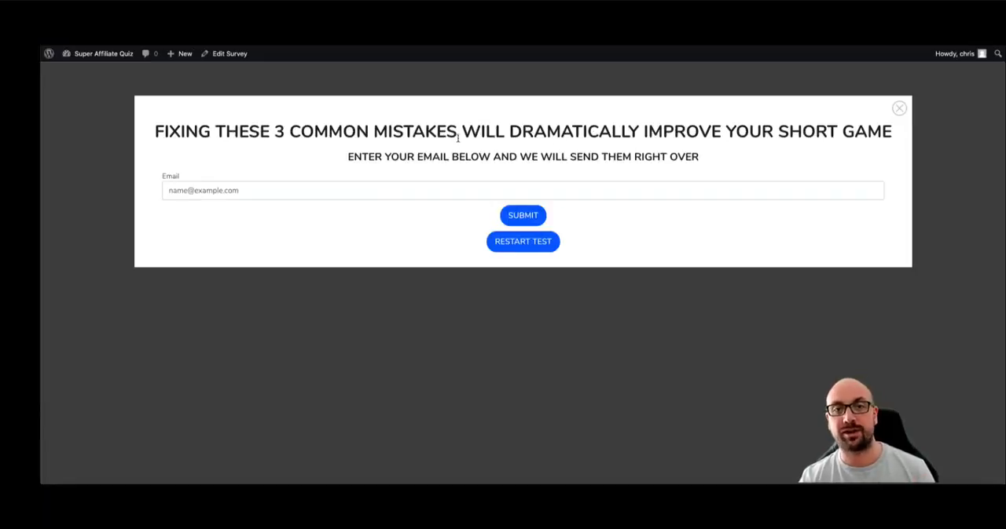
pyautogui.moveTo(641, 135)
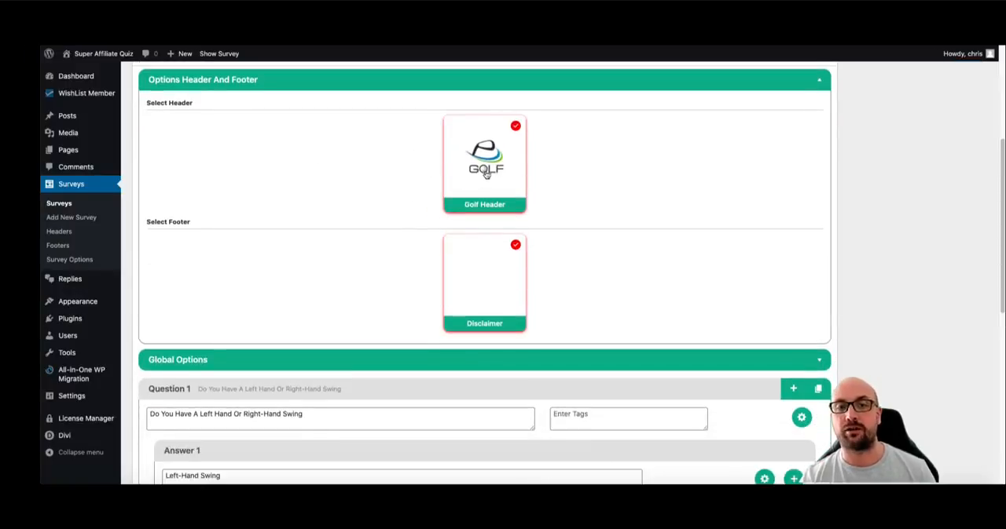
# Scroll through the Golf Header, Disclaimer footer and Global Options in the editor.
pyautogui.scroll(-3)
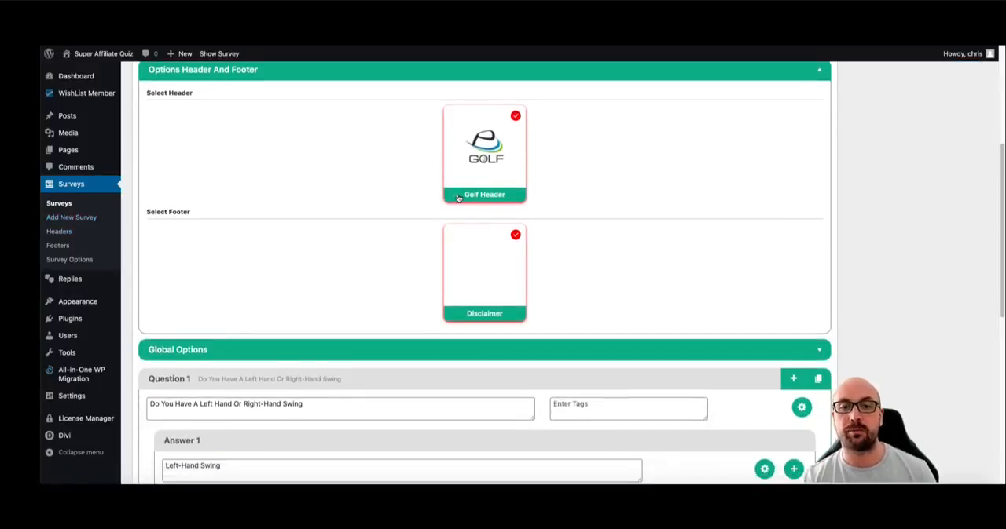
pyautogui.scroll(-3)
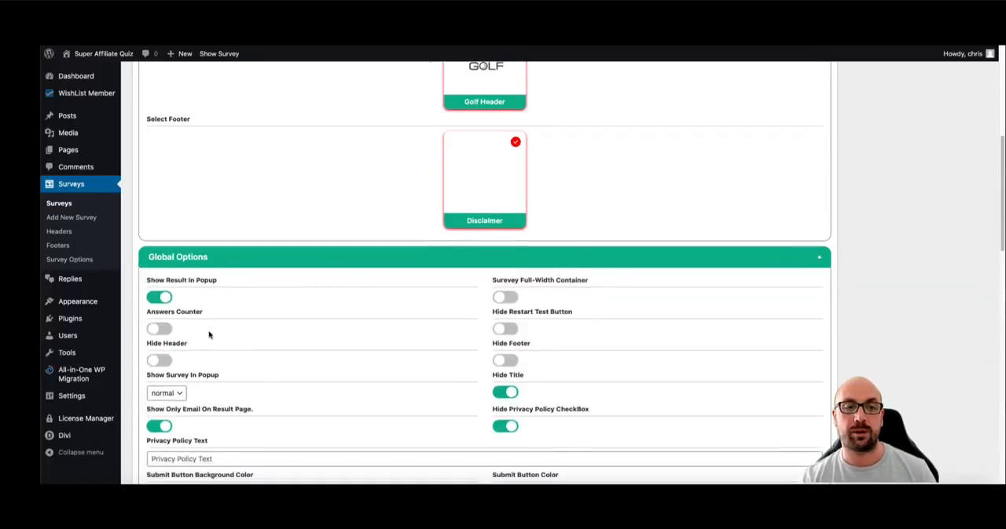
pyautogui.moveTo(199, 353)
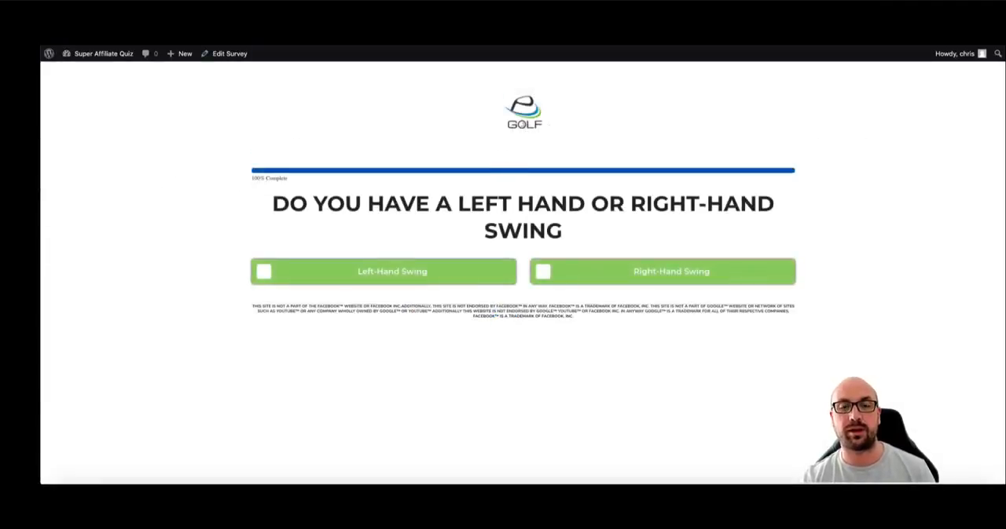
pyautogui.moveTo(390, 327)
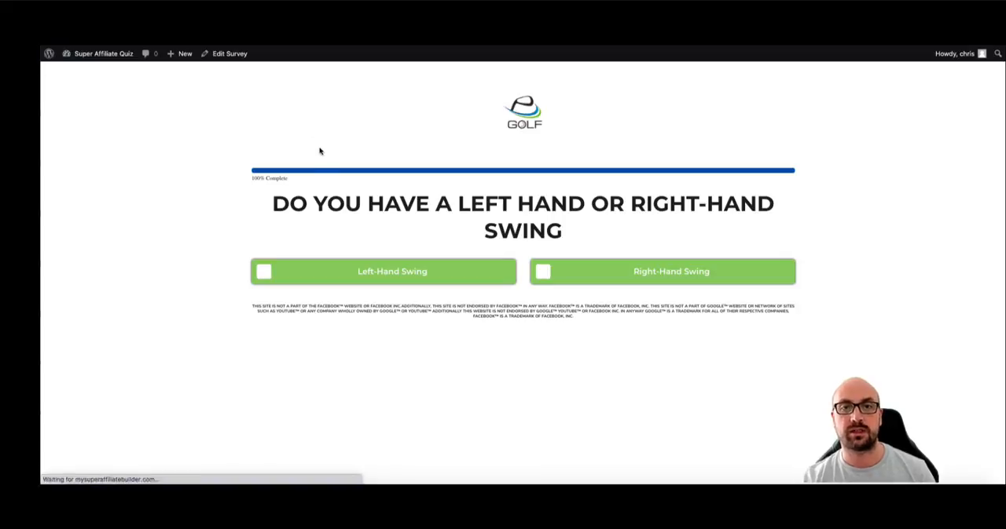
# Leave the headerless preview and return to the survey's Global Options panel.
pyautogui.scroll(-3)
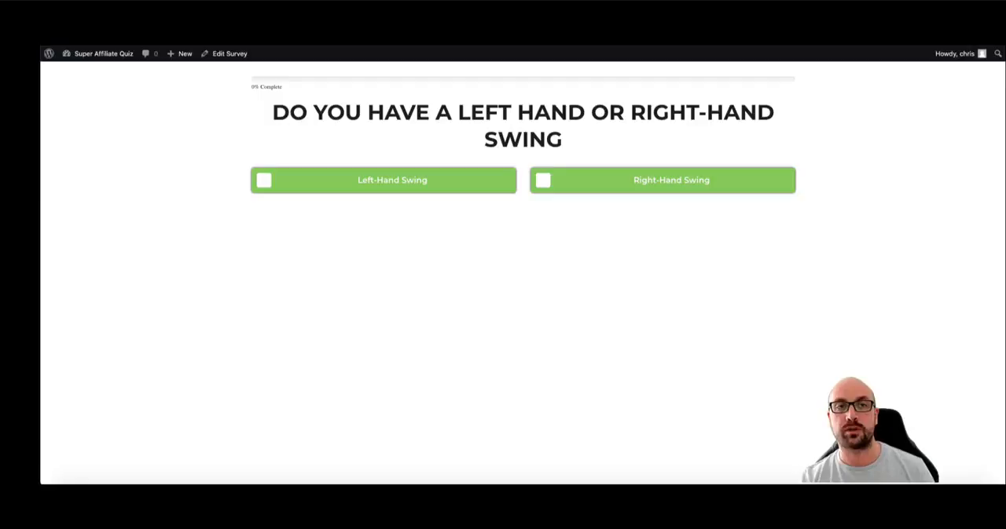
pyautogui.moveTo(374, 91)
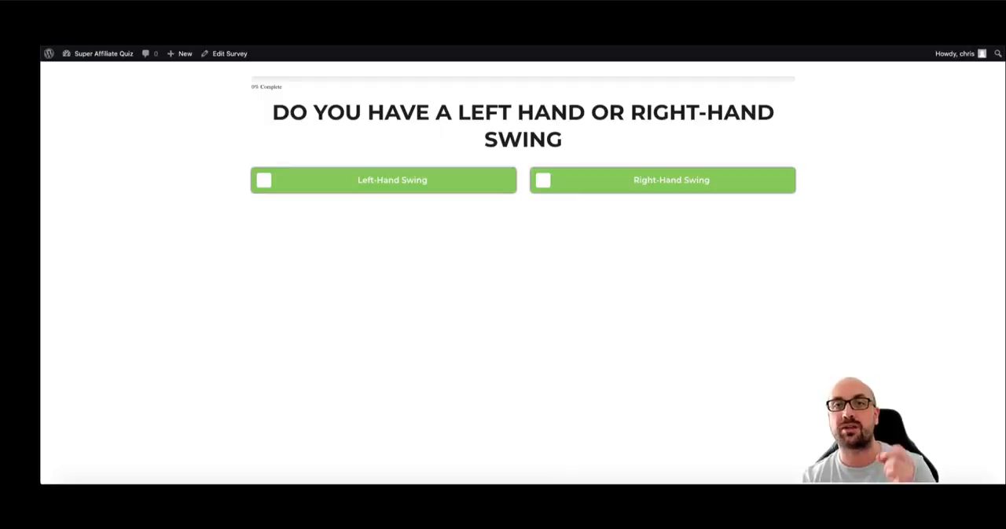
pyautogui.click(228, 54)
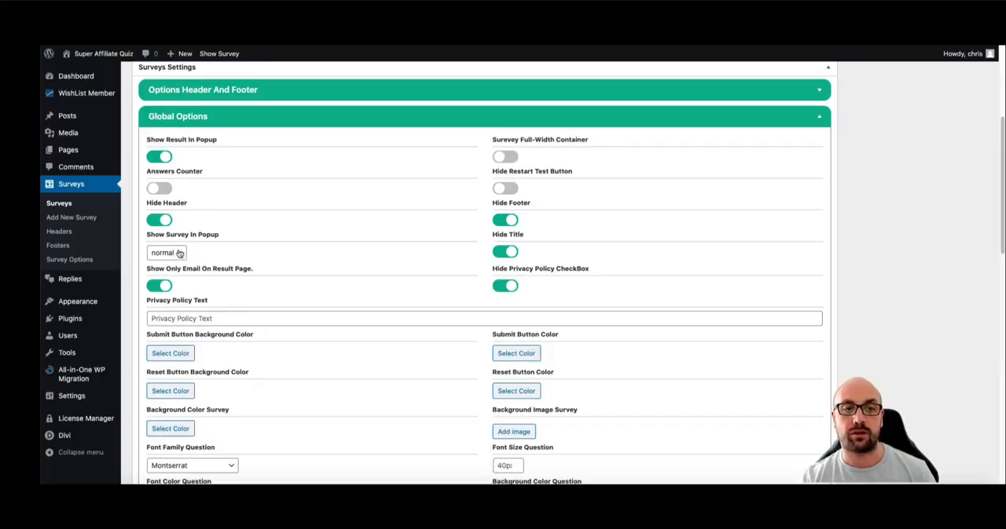
pyautogui.click(163, 251)
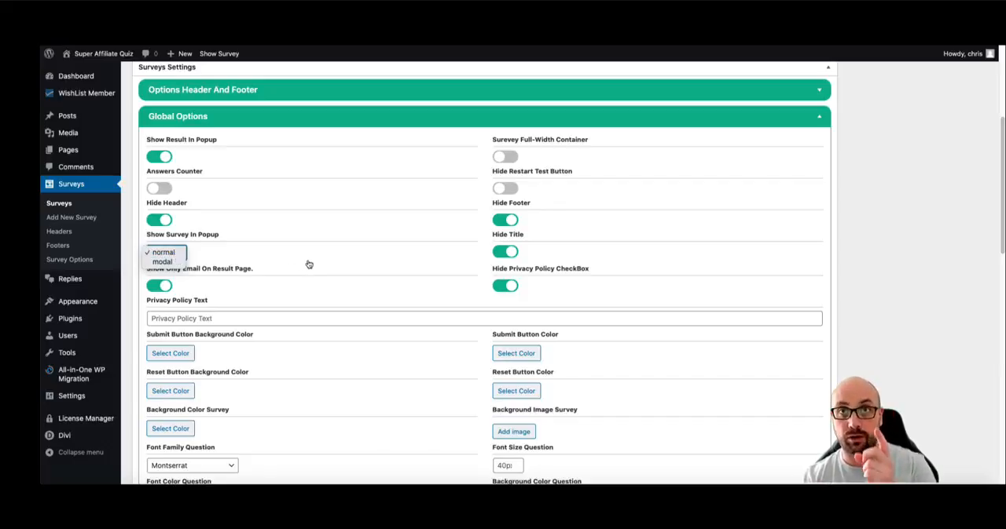
pyautogui.click(163, 252)
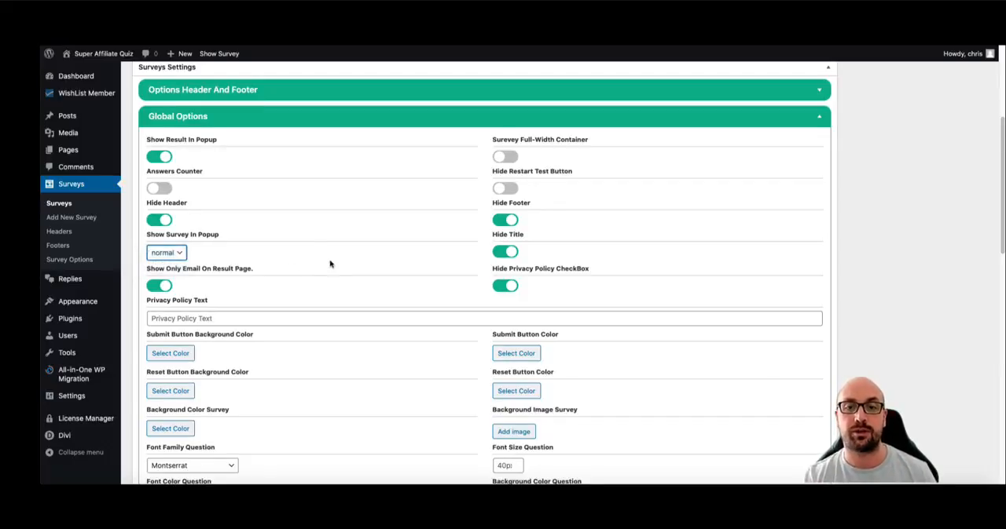
pyautogui.scroll(-3)
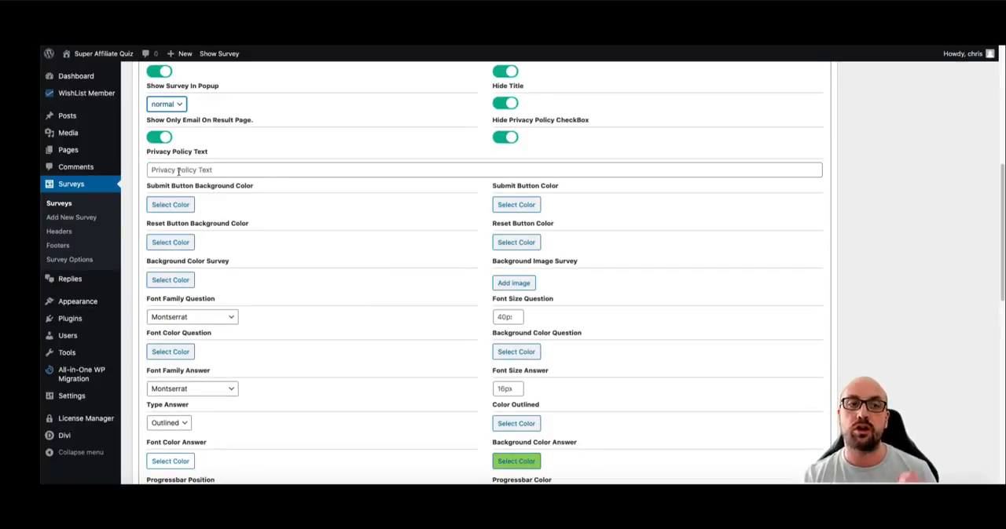
pyautogui.scroll(-3)
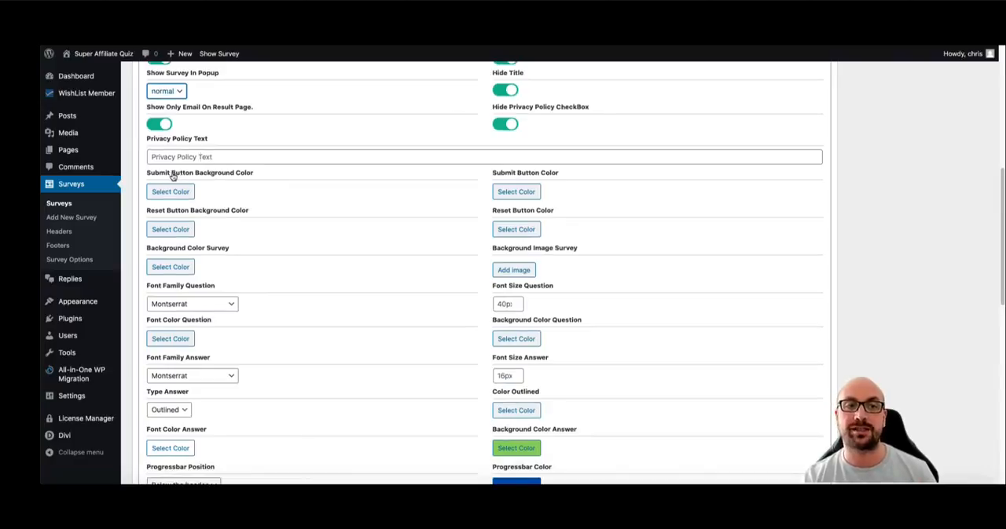
pyautogui.scroll(-3)
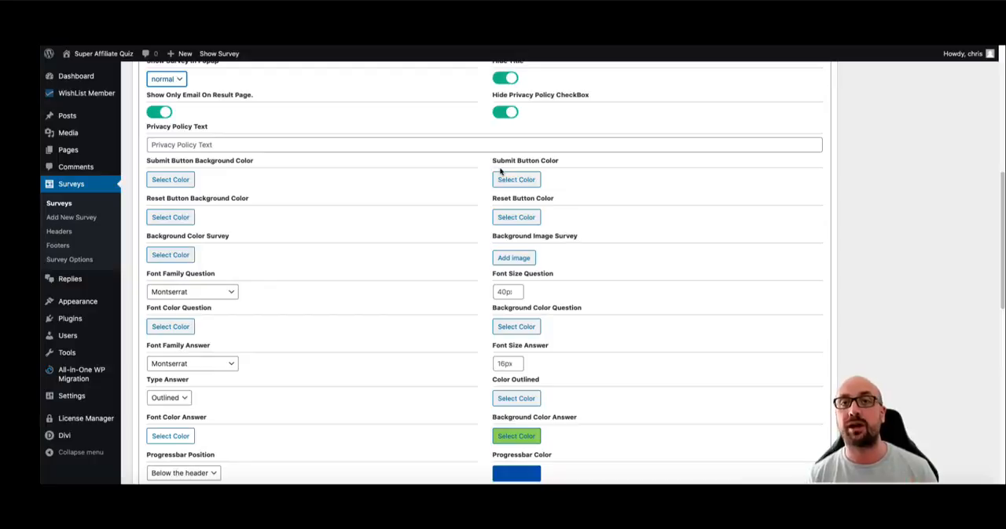
pyautogui.moveTo(481, 176)
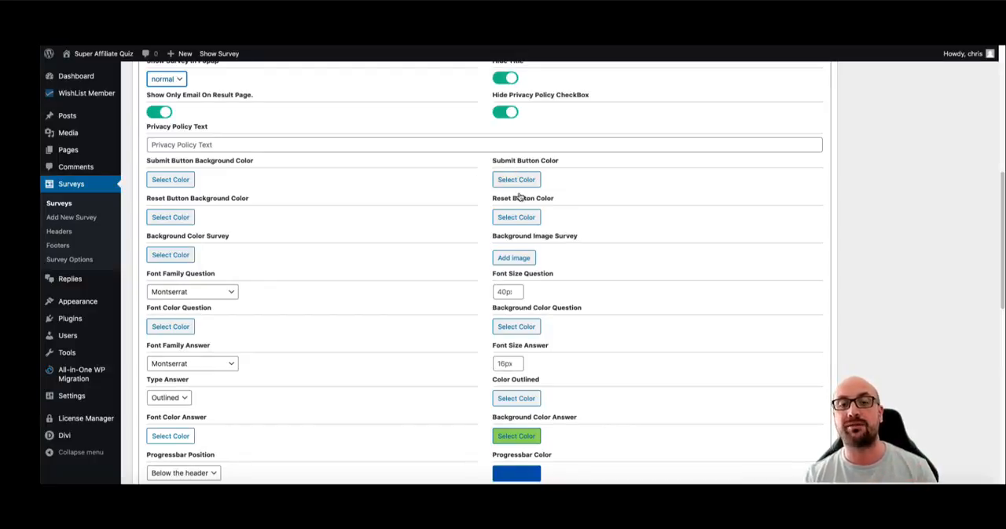
pyautogui.scroll(-3)
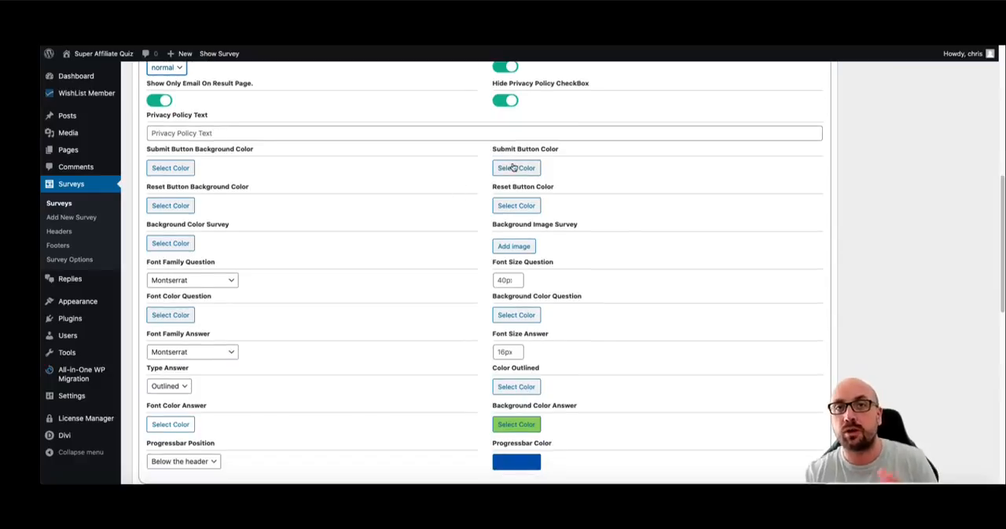
pyautogui.scroll(-3)
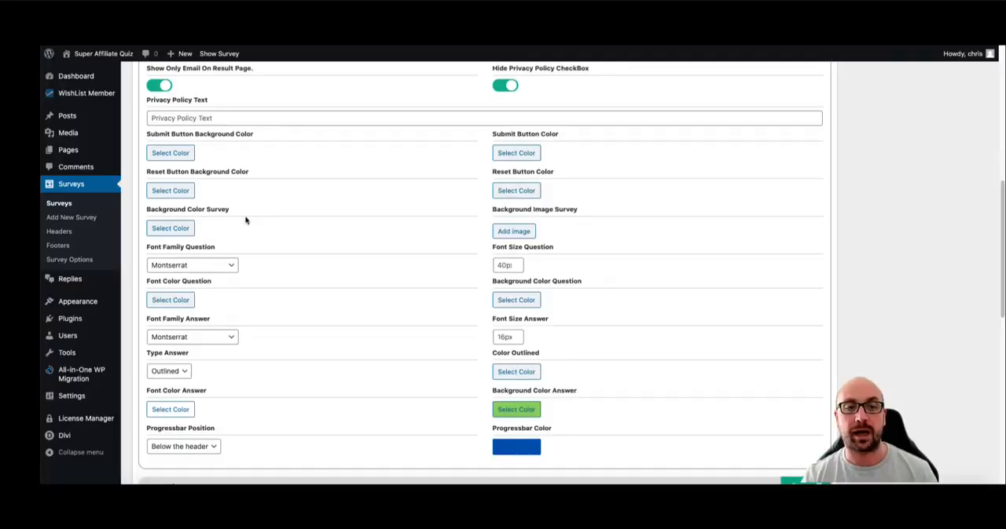
pyautogui.scroll(-3)
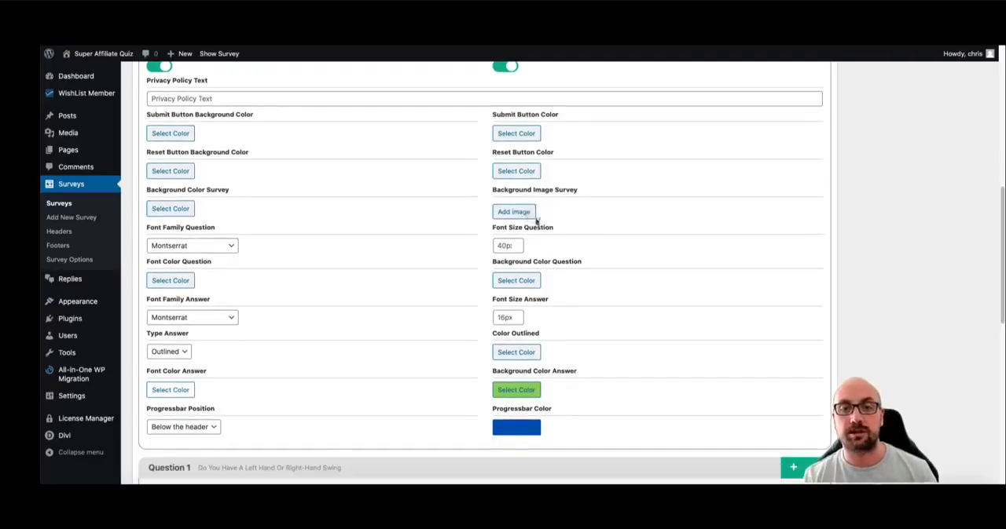
pyautogui.click(192, 245)
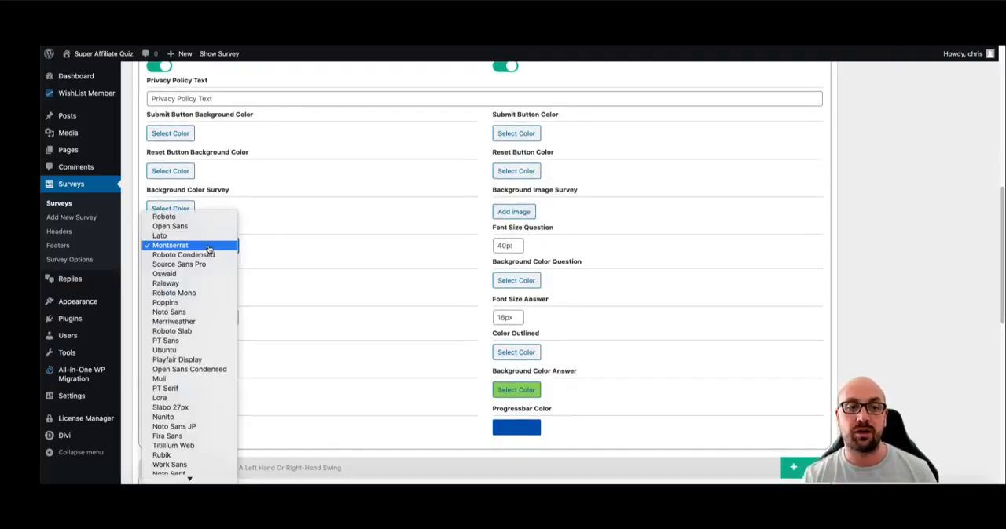
pyautogui.scroll(-3)
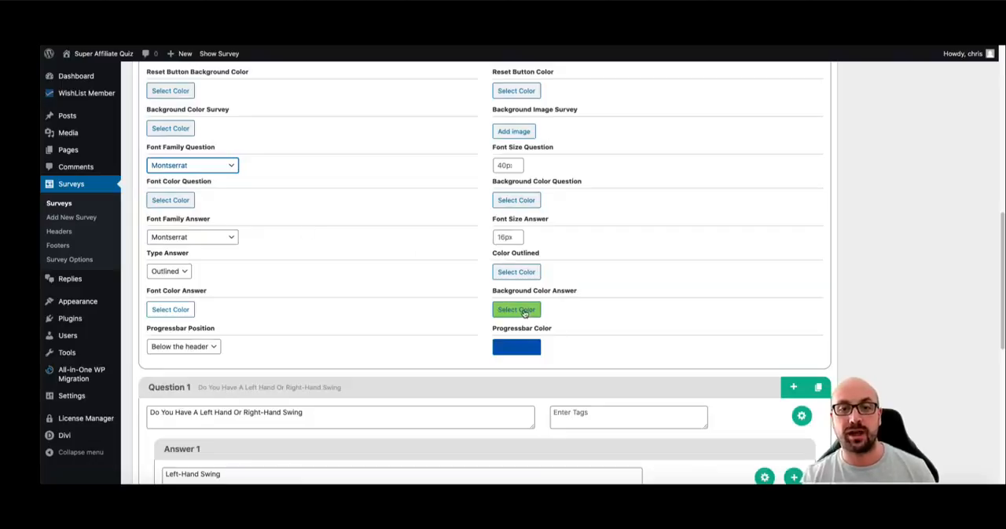
# Set the answer background colour to red and the progress bar colour to green.
pyautogui.click(515, 309)
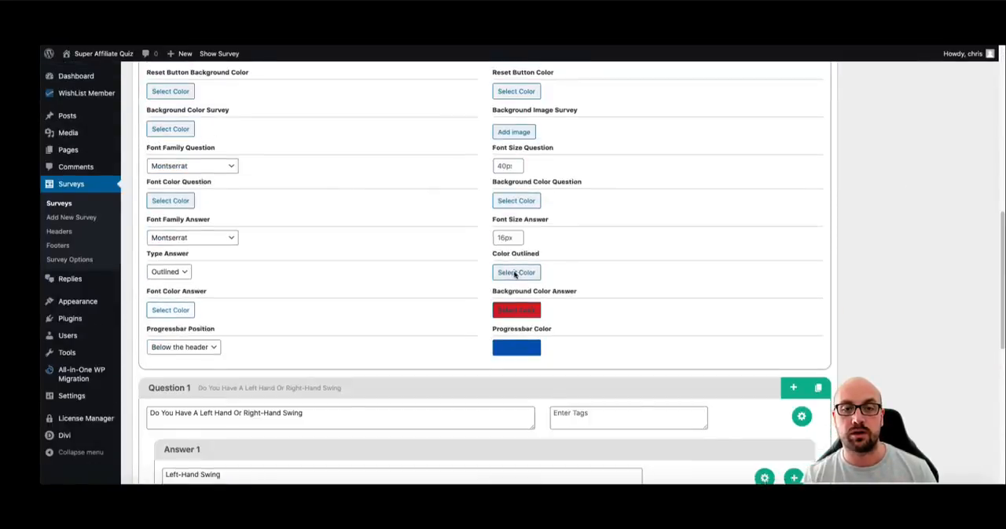
pyautogui.click(515, 348)
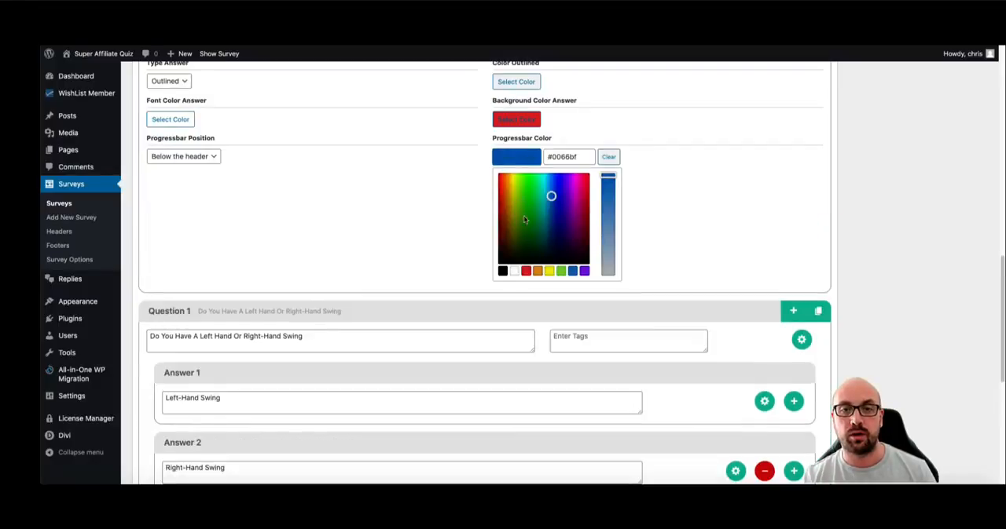
pyautogui.click(512, 182)
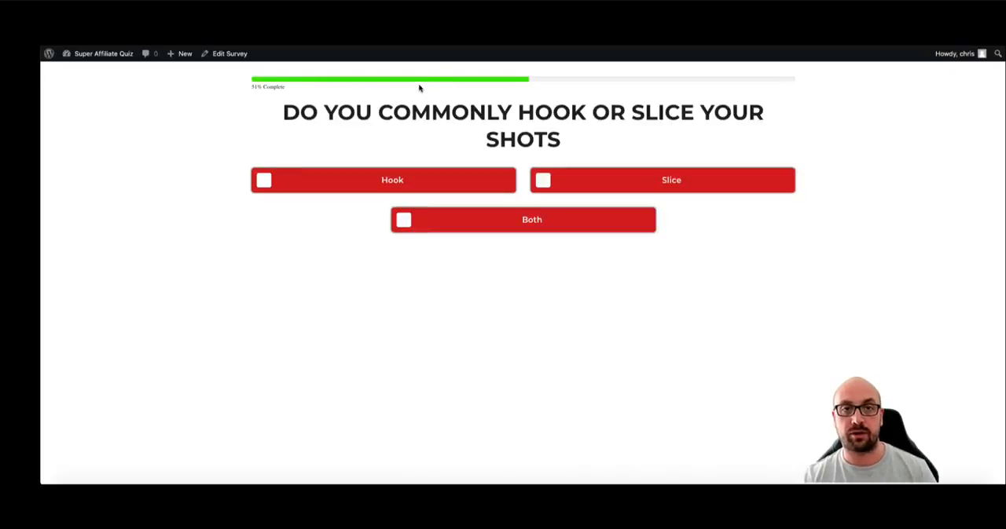
# Back in the editor, keep the progress bar position Below the header.
pyautogui.click(226, 54)
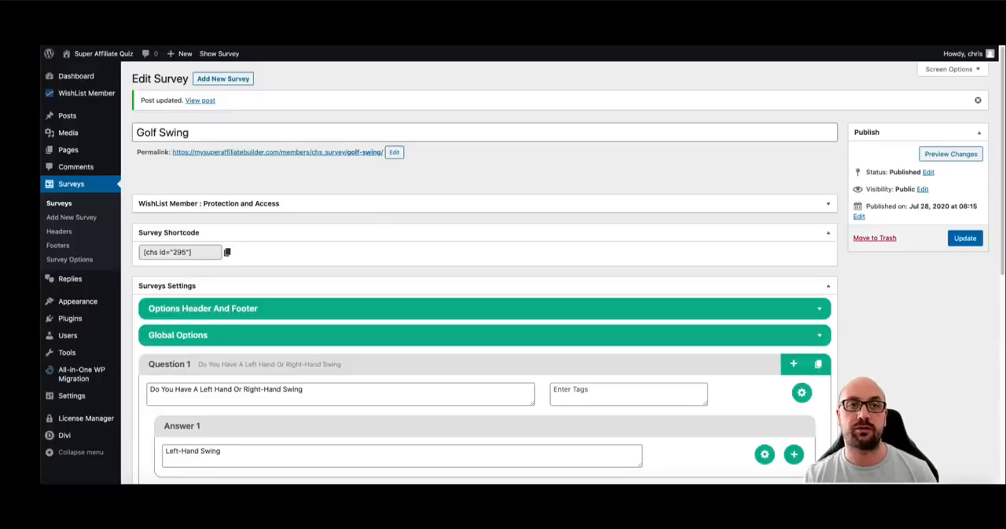
pyautogui.scroll(-3)
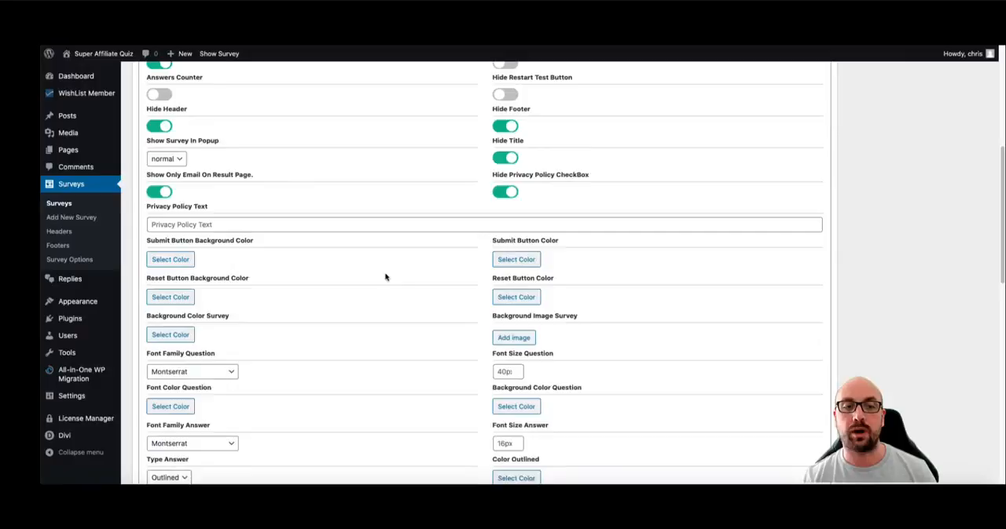
pyautogui.scroll(-3)
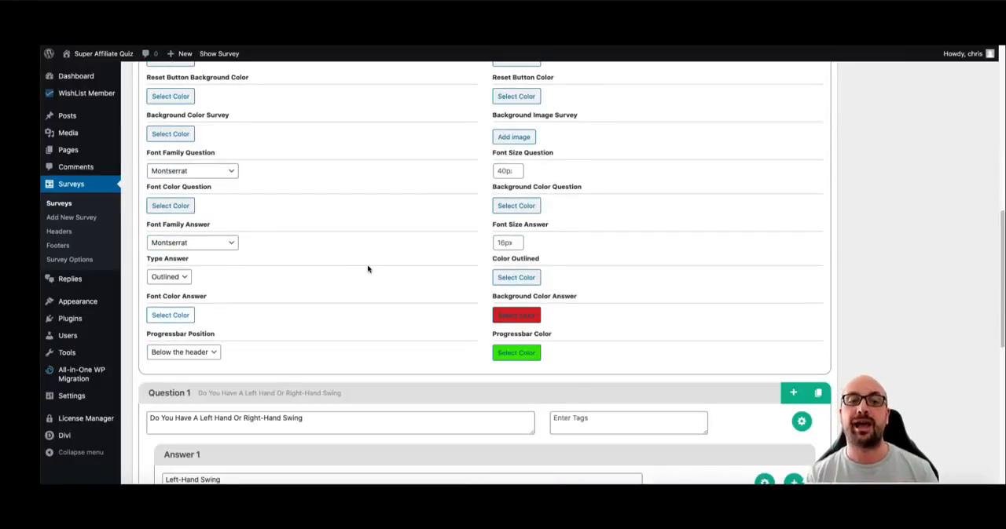
pyautogui.click(183, 352)
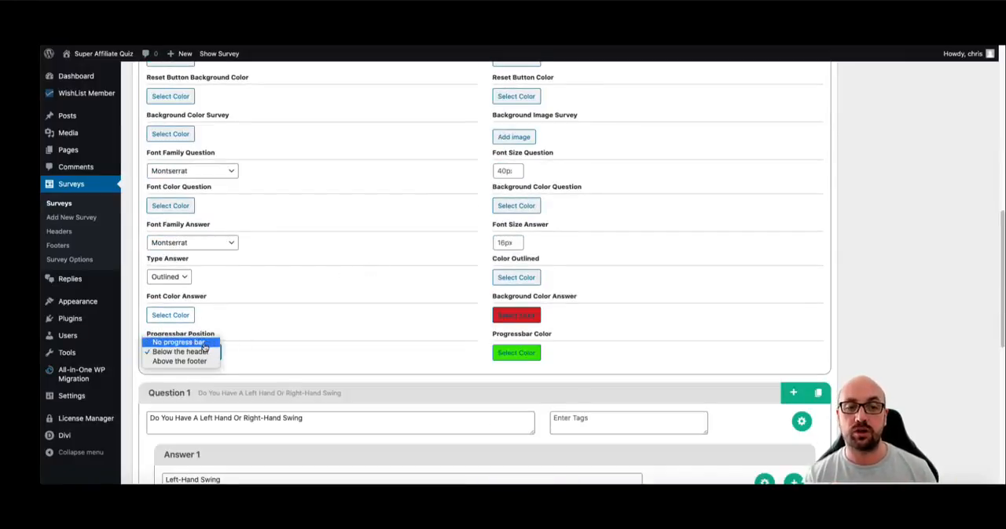
pyautogui.click(179, 352)
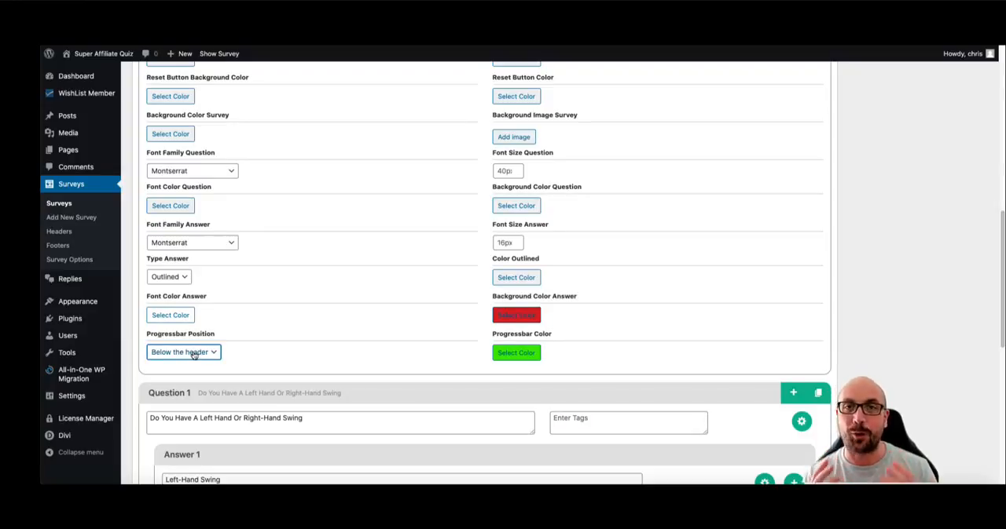
# Scroll down to the six-question list with the first question's answers.
pyautogui.scroll(-3)
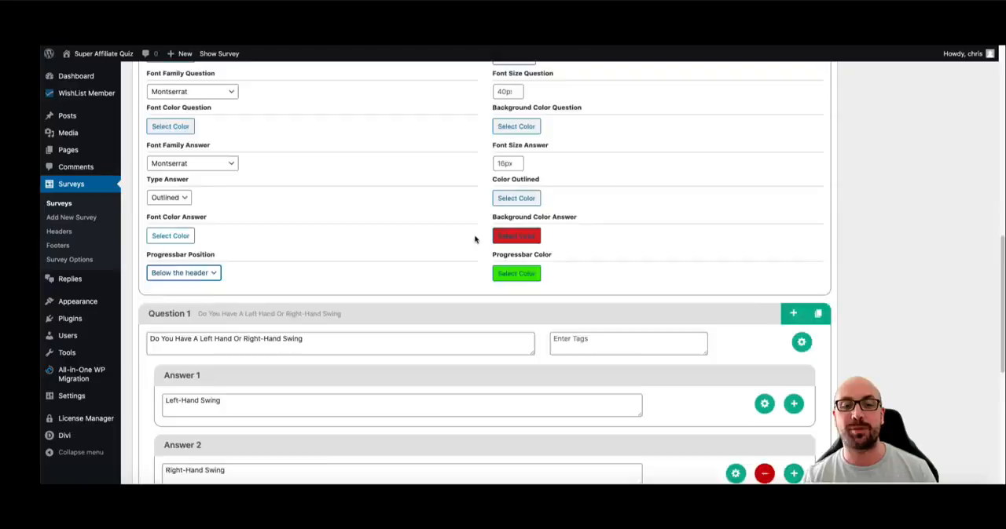
pyautogui.scroll(-3)
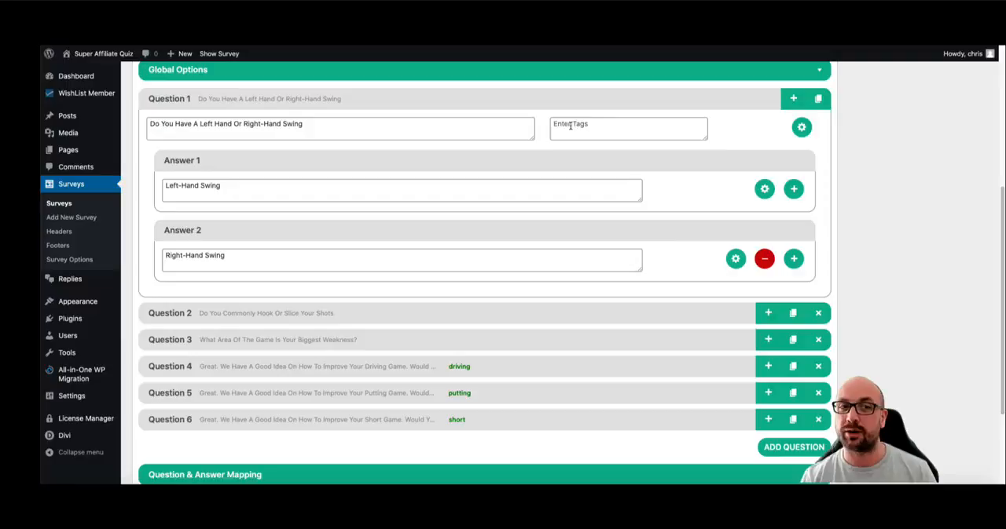
# Attach the golfer photo to the Left-Hand Swing answer and start adding one to Right-Hand Swing.
pyautogui.click(763, 188)
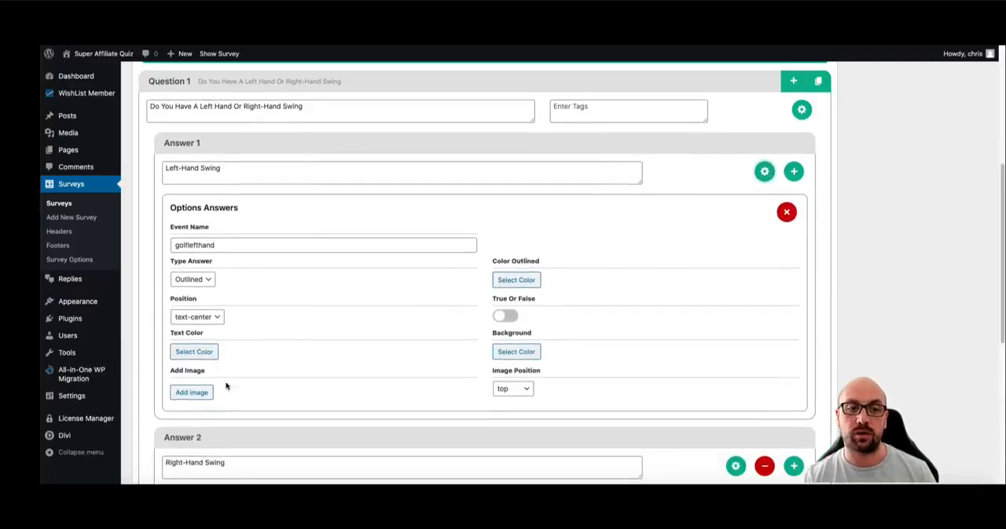
pyautogui.click(192, 393)
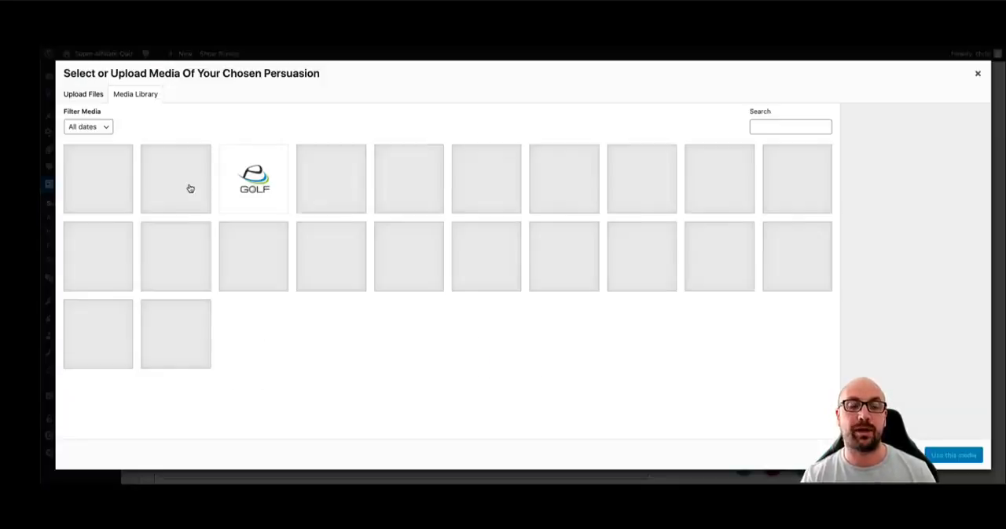
pyautogui.click(176, 179)
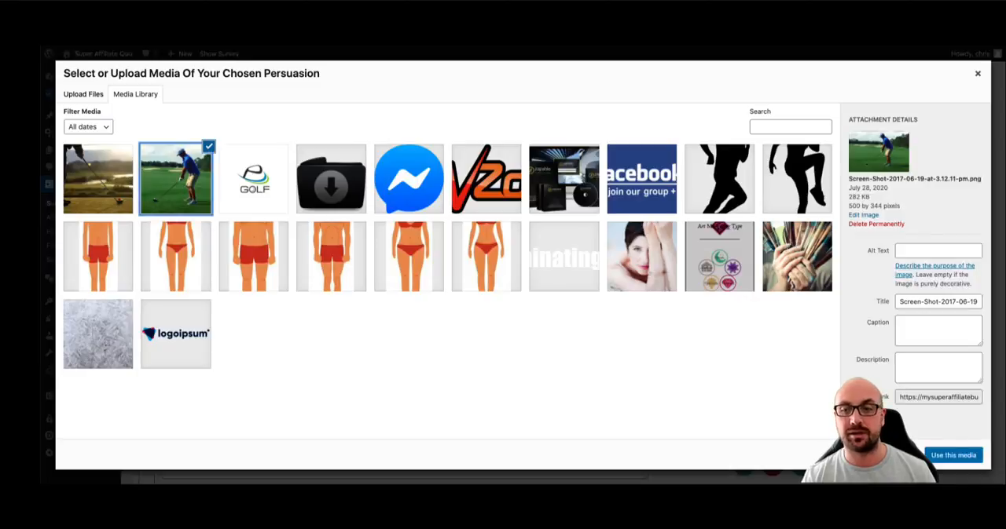
pyautogui.click(956, 456)
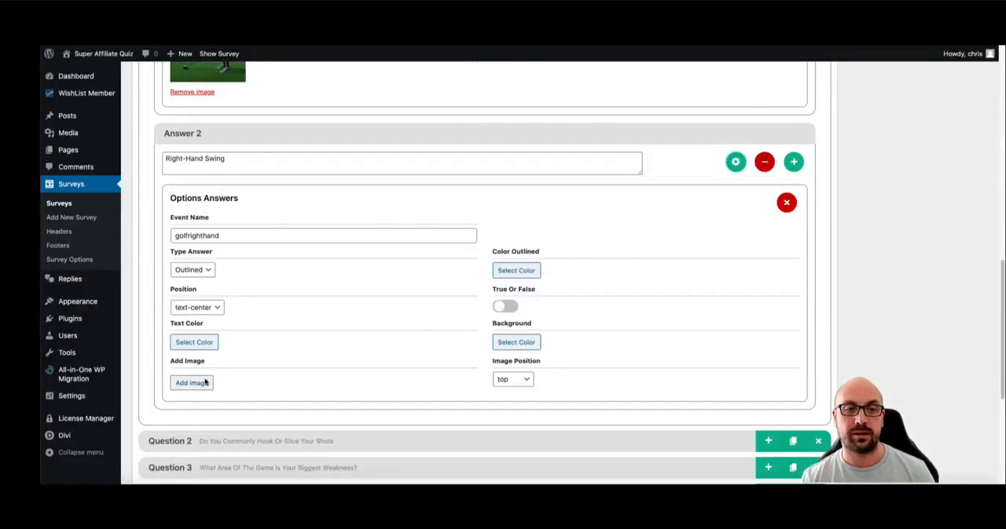
pyautogui.click(192, 384)
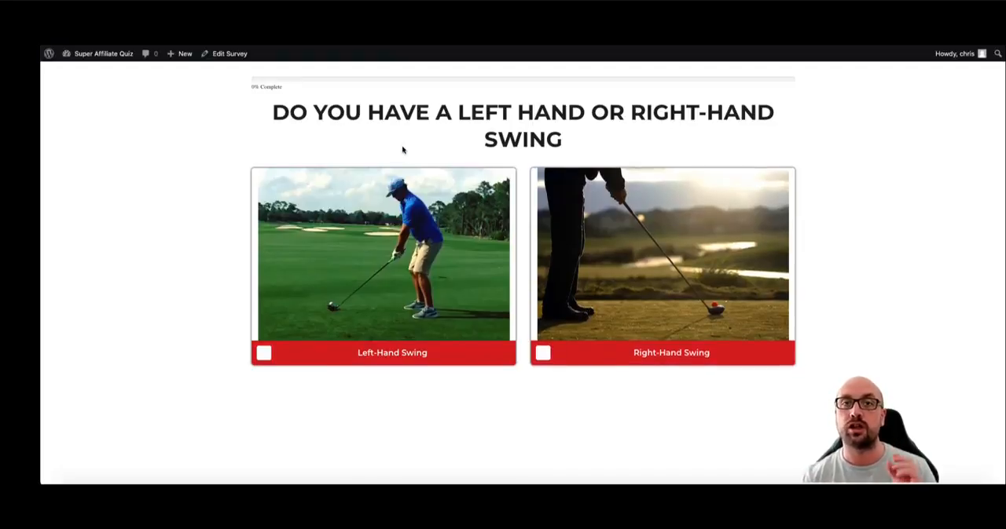
# Return to the editor and expand the Left-Hand Swing answer's options with its photo and event name.
pyautogui.click(228, 54)
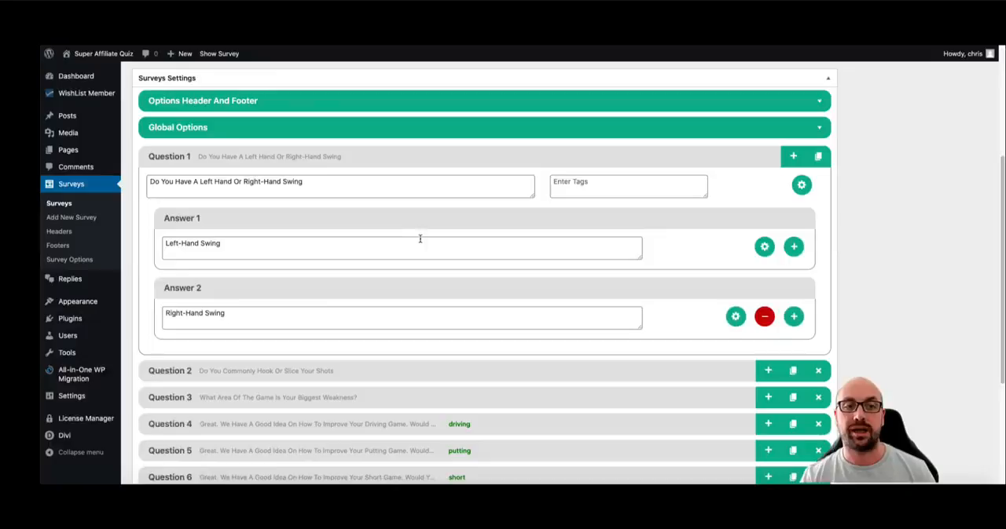
pyautogui.click(763, 246)
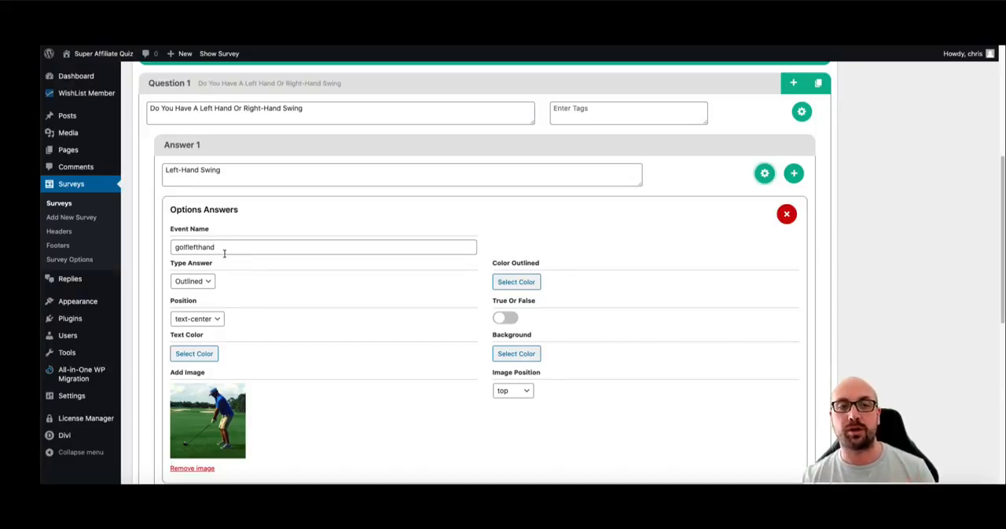
pyautogui.click(220, 54)
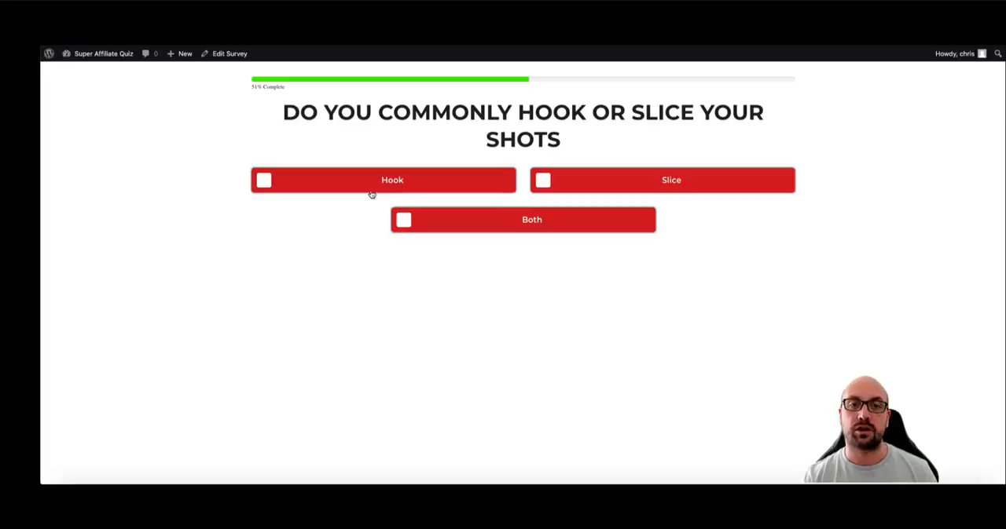
pyautogui.click(373, 191)
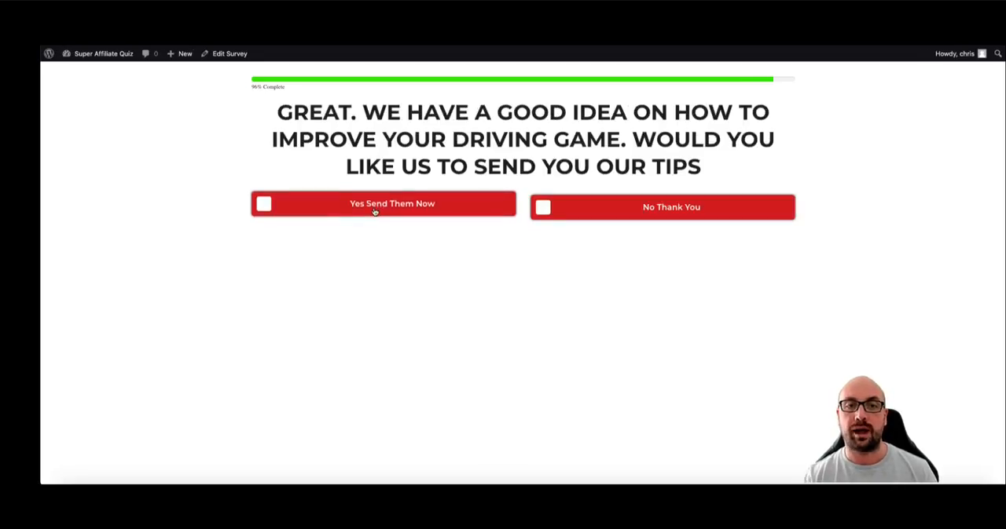
pyautogui.click(374, 212)
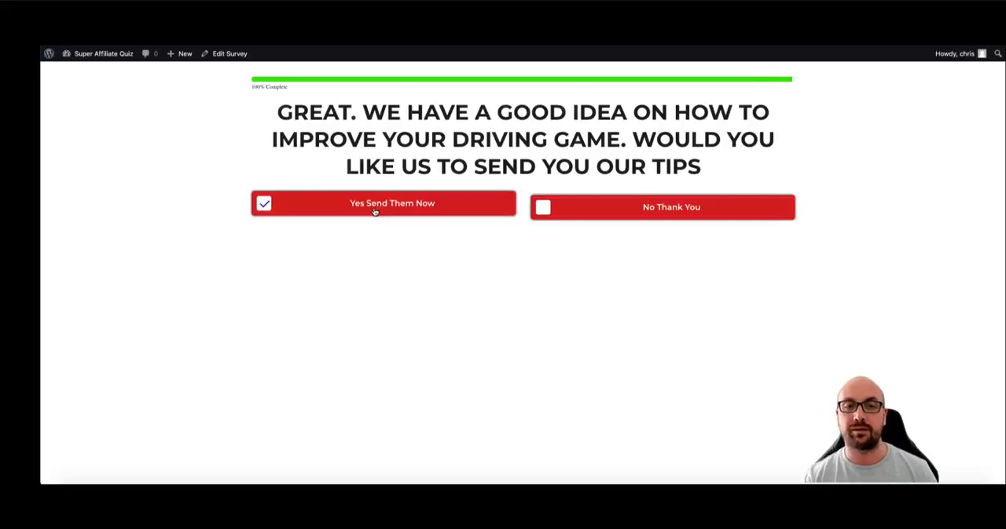
pyautogui.click(384, 203)
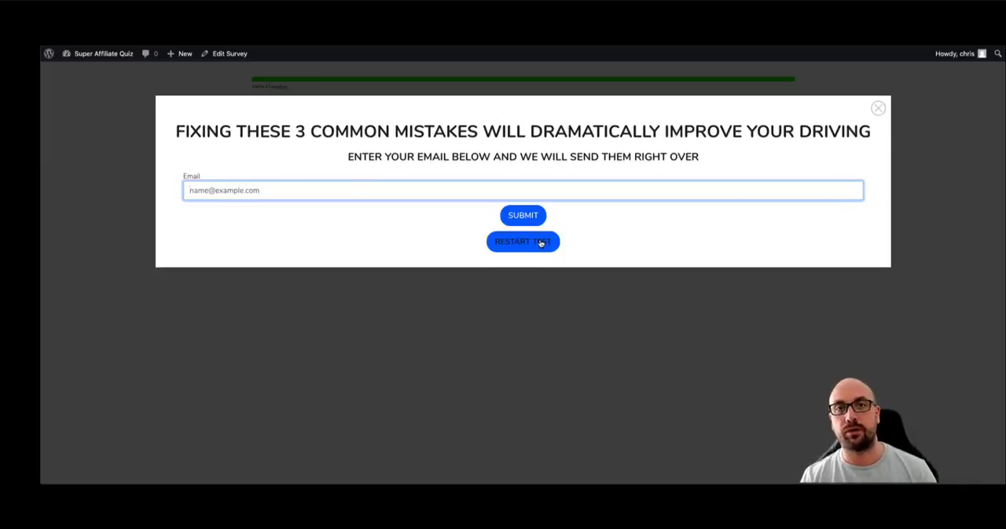
pyautogui.moveTo(616, 243)
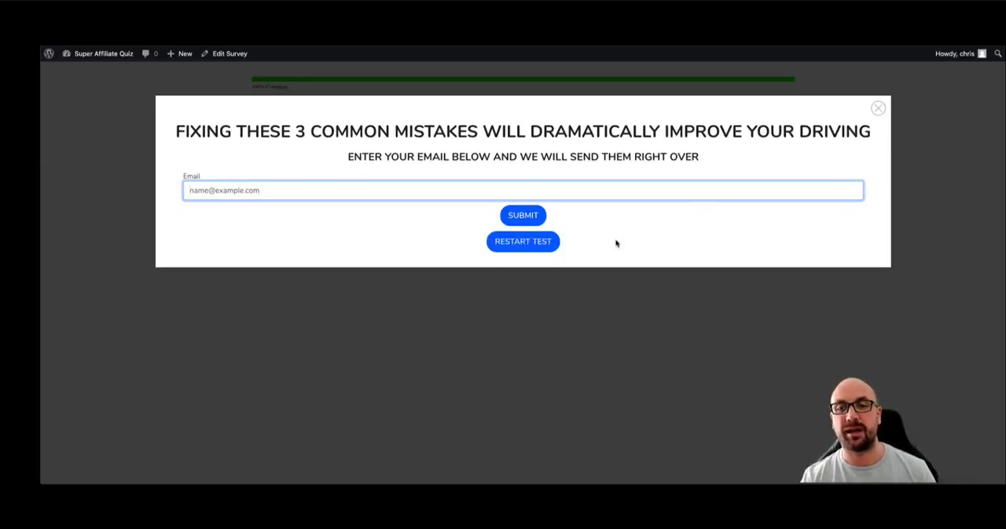
pyautogui.click(877, 107)
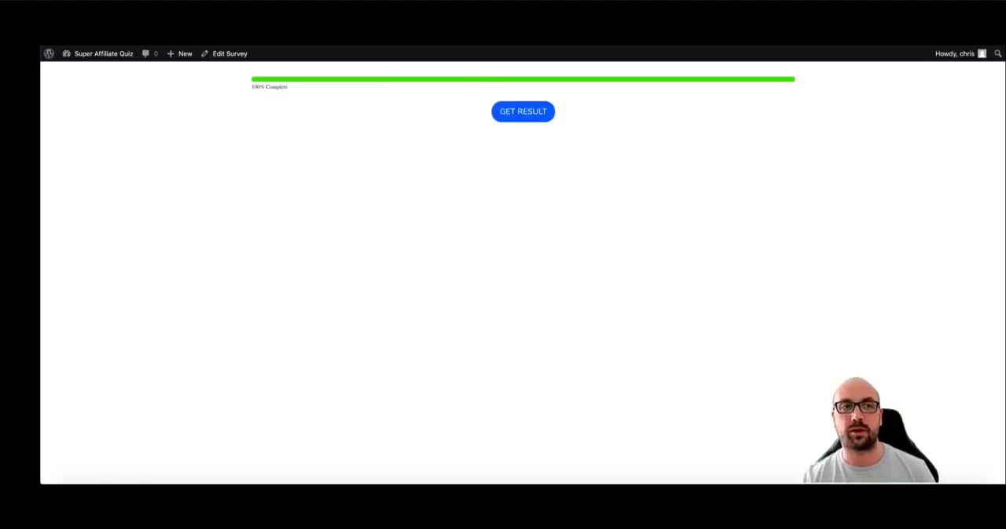
pyautogui.click(521, 110)
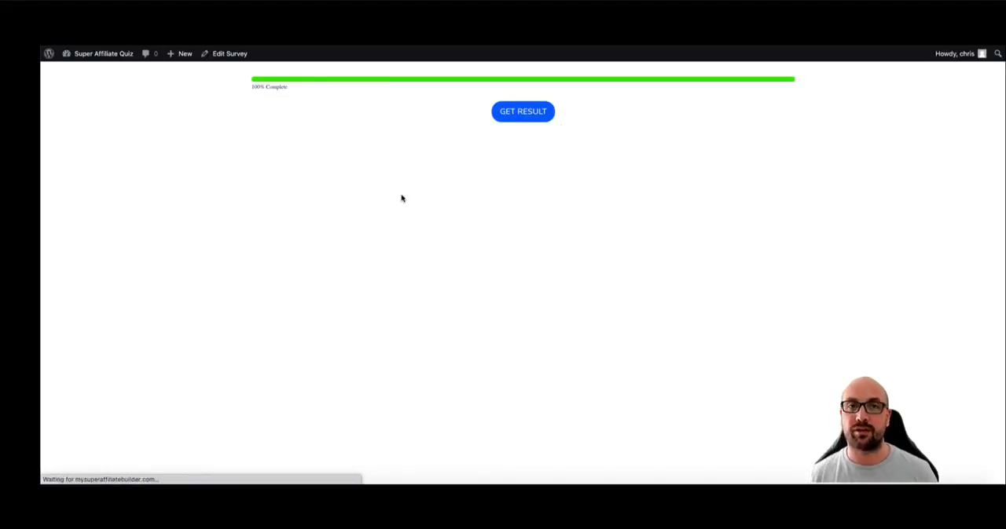
pyautogui.click(521, 110)
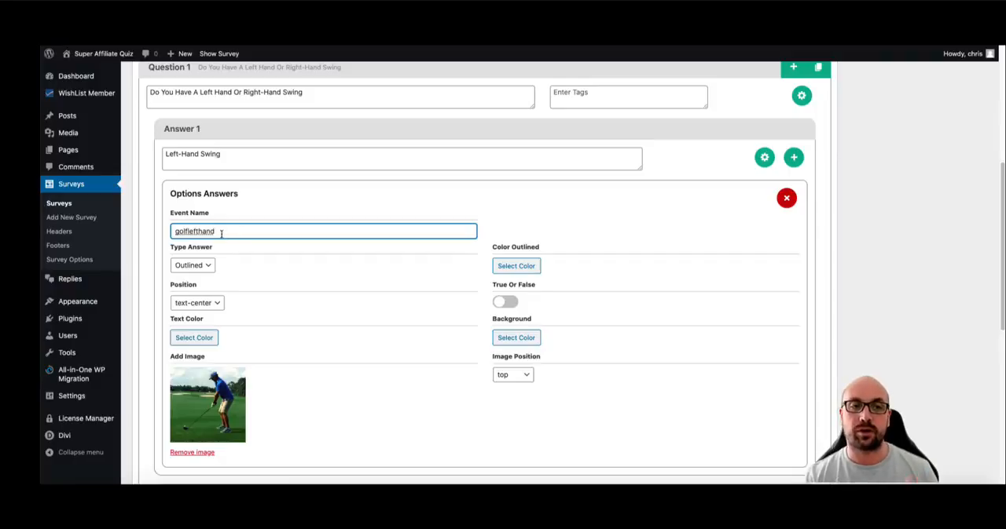
# Give the Hook answer of question 2 the event name 'hookshots'.
pyautogui.doubleClick(193, 231)
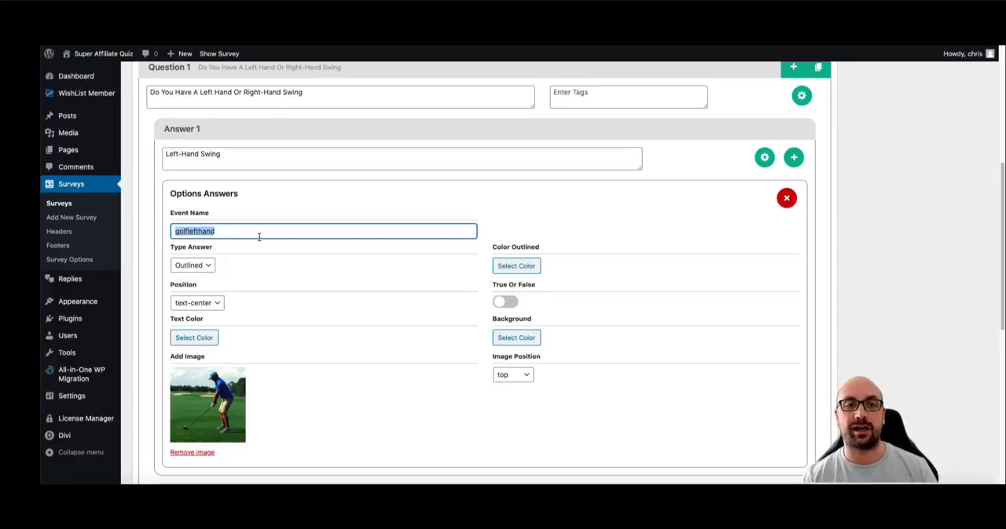
pyautogui.scroll(-3)
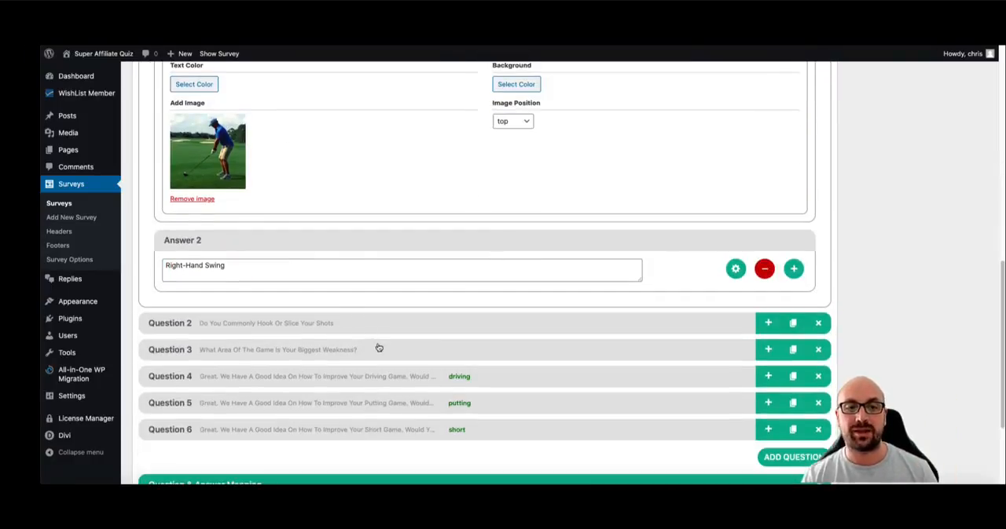
pyautogui.scroll(-3)
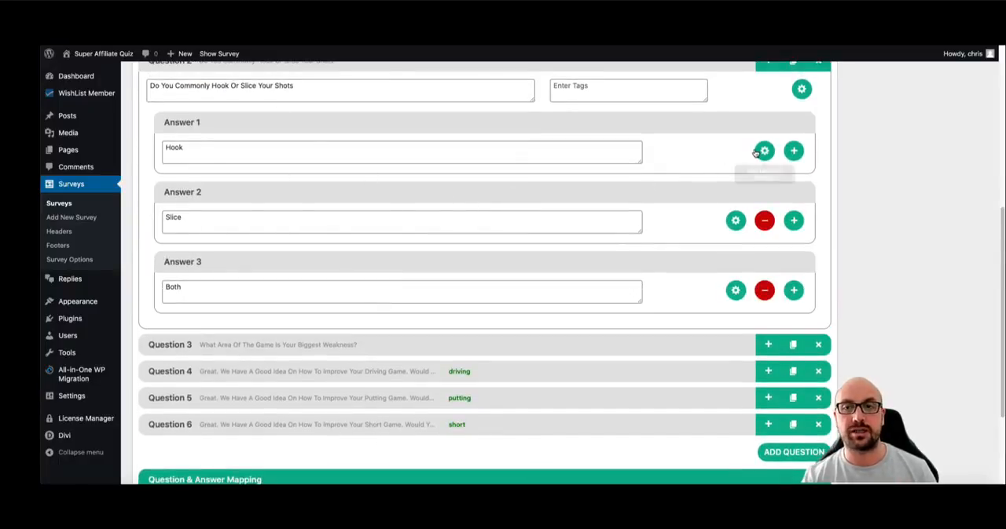
pyautogui.click(763, 151)
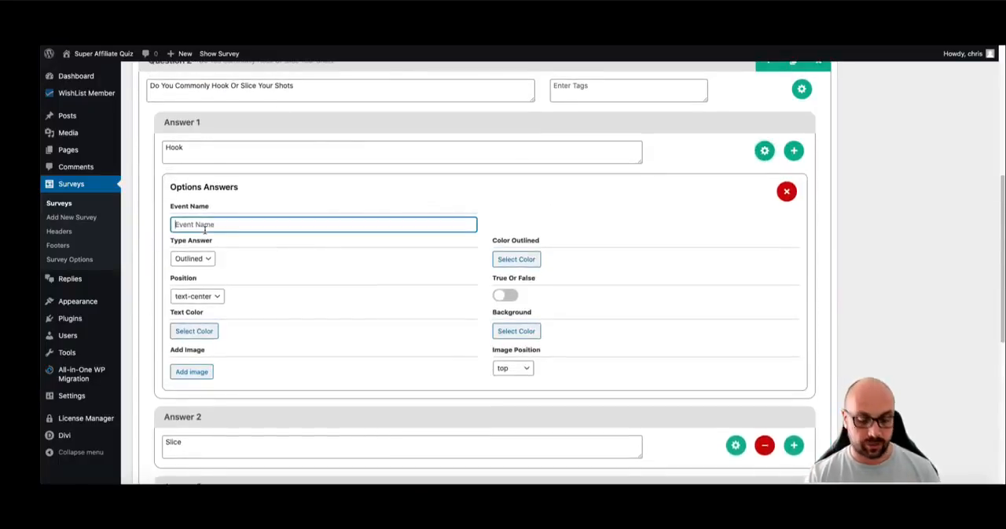
pyautogui.write('hookshots')
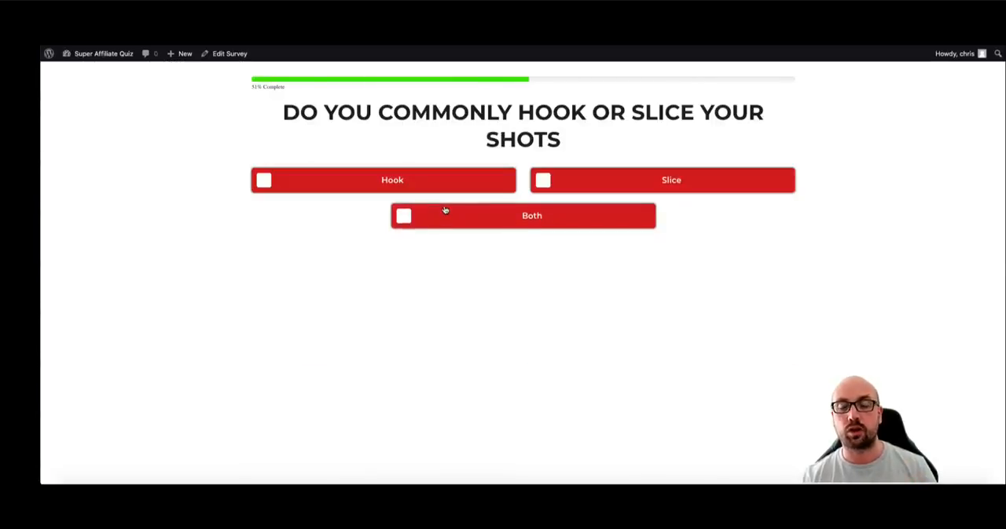
pyautogui.moveTo(421, 179)
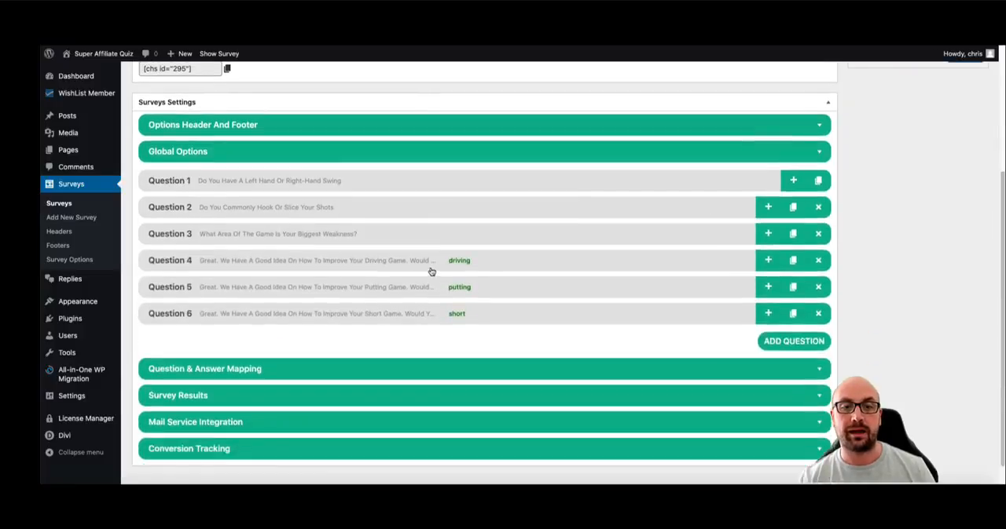
# Scroll through the question-and-answer branching map down to the dynamic Result 1.
pyautogui.scroll(-3)
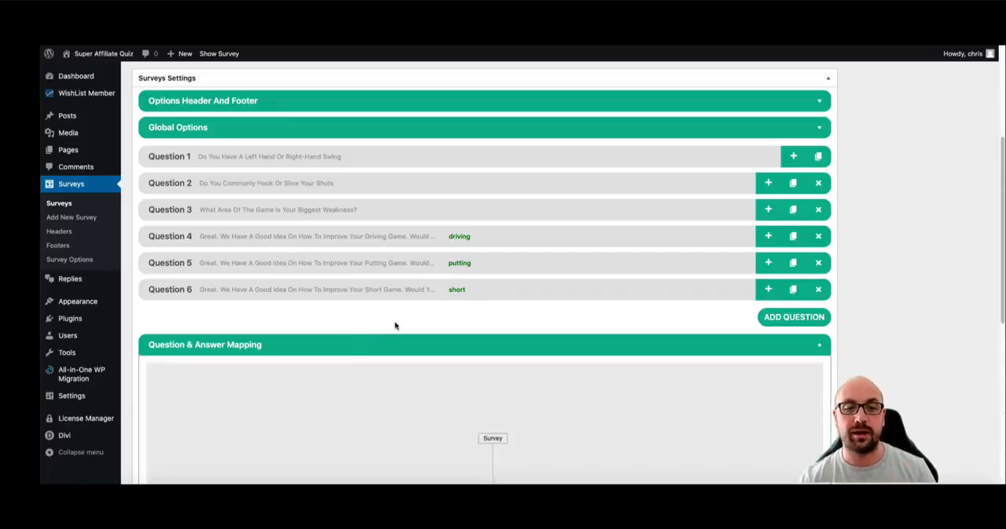
pyautogui.scroll(-3)
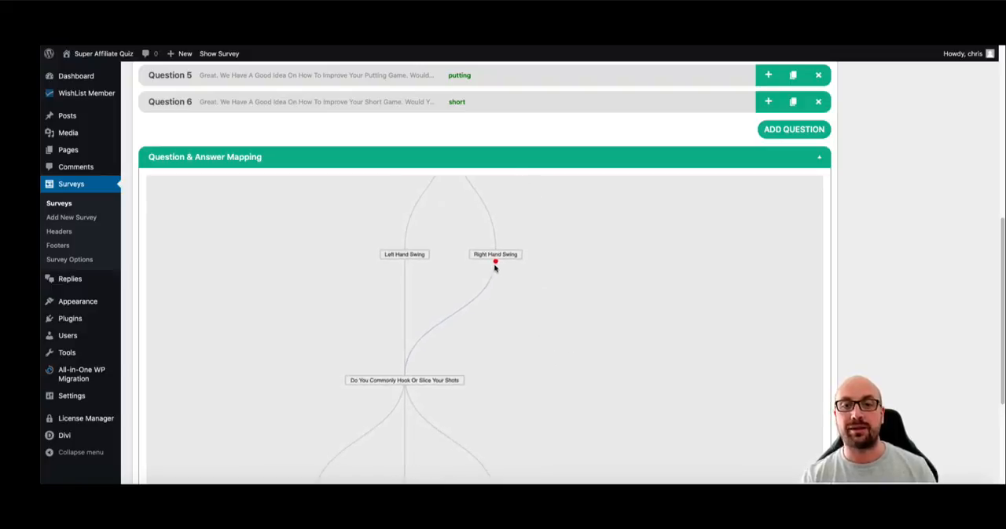
pyautogui.moveTo(553, 363)
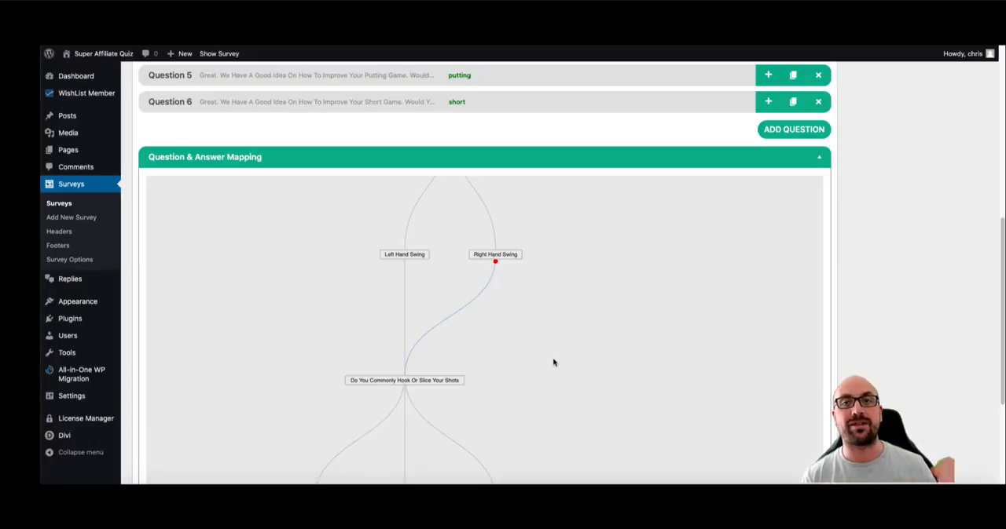
pyautogui.moveTo(352, 305)
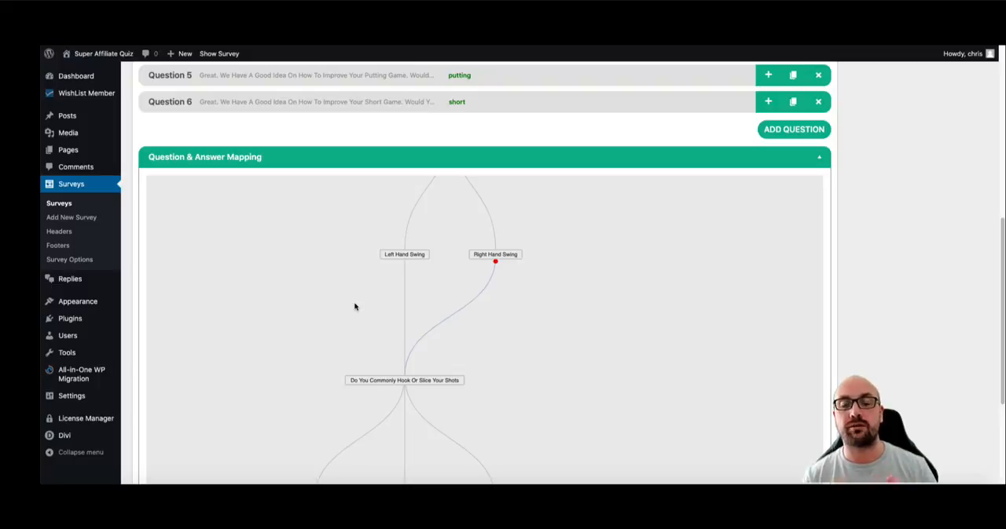
pyautogui.moveTo(434, 294)
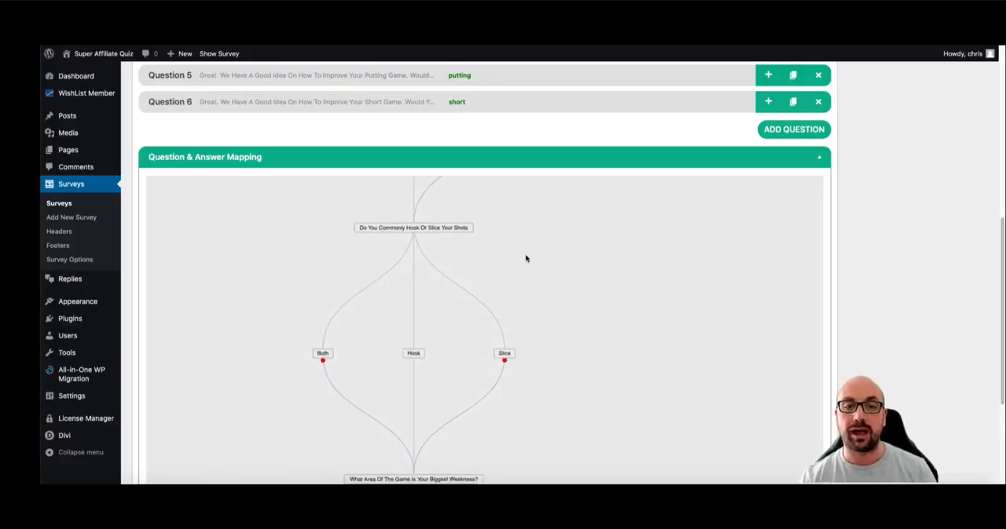
pyautogui.scroll(-3)
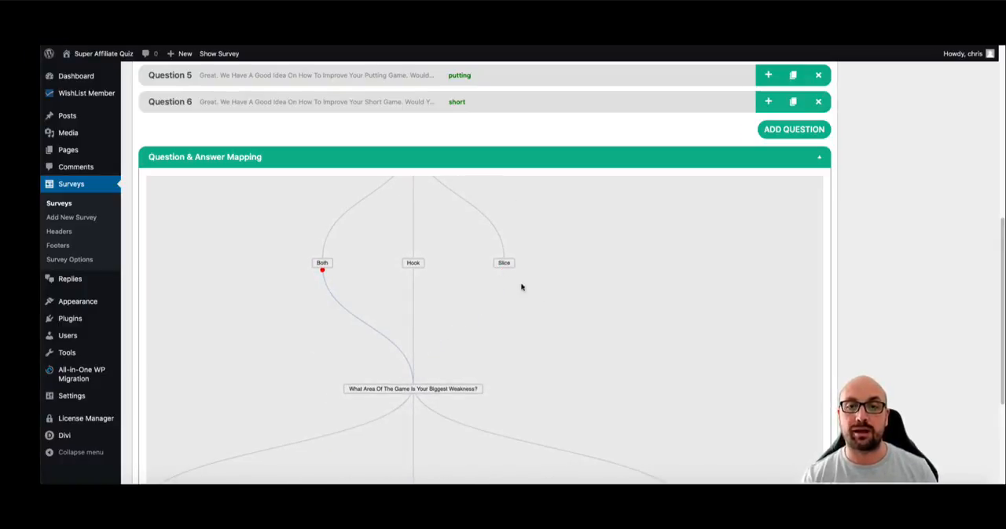
pyautogui.moveTo(424, 393)
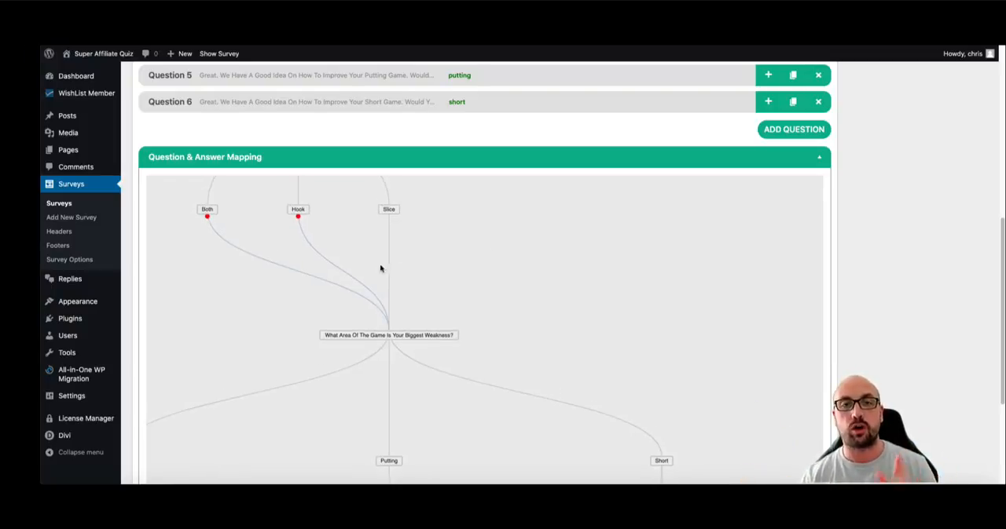
pyautogui.scroll(-3)
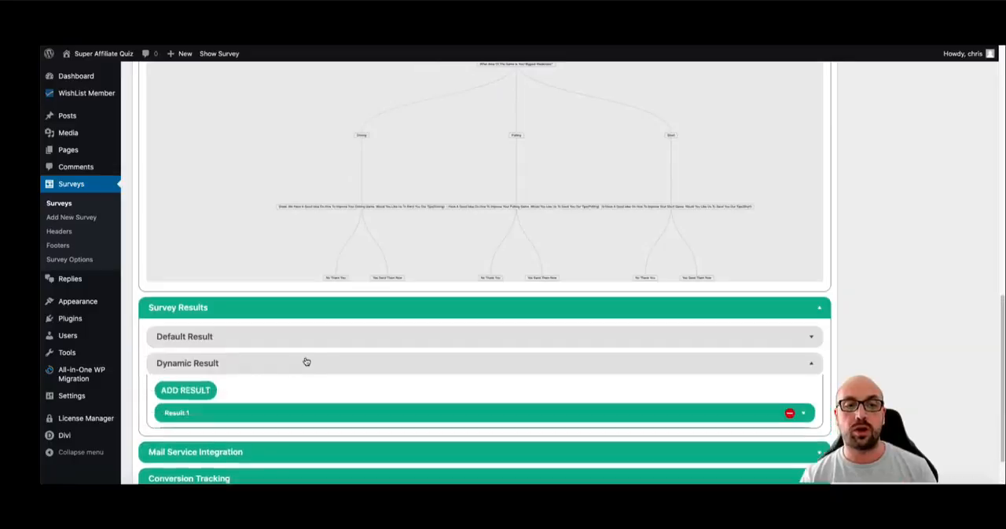
pyautogui.click(176, 413)
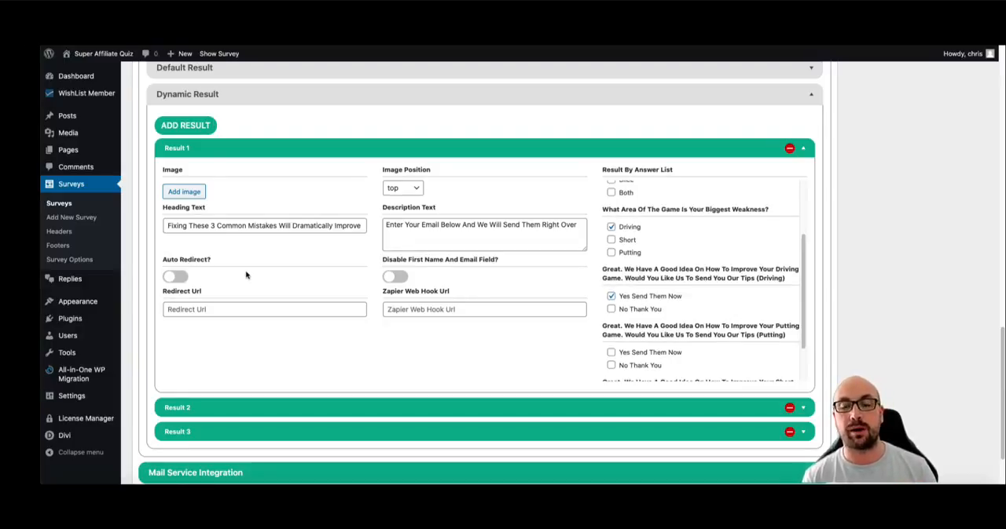
pyautogui.moveTo(352, 301)
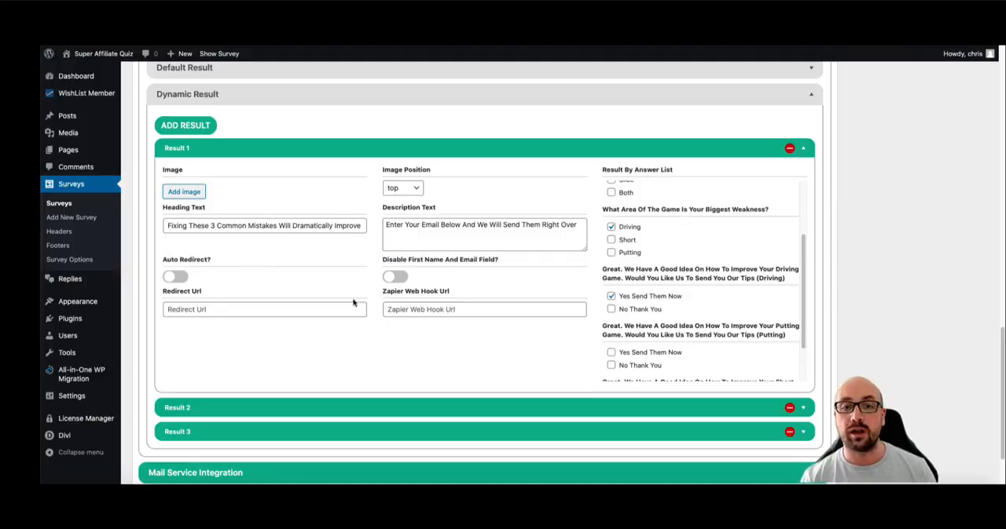
pyautogui.click(484, 310)
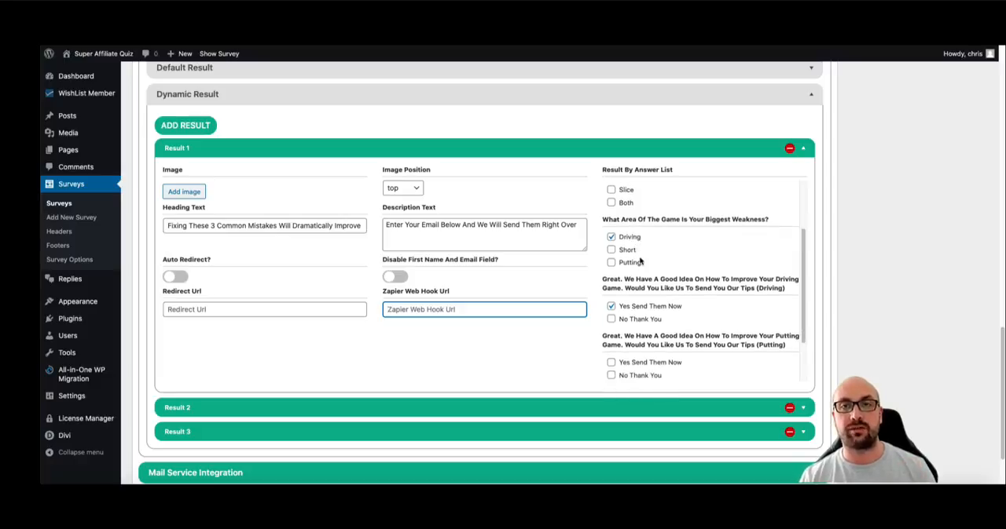
pyautogui.click(264, 309)
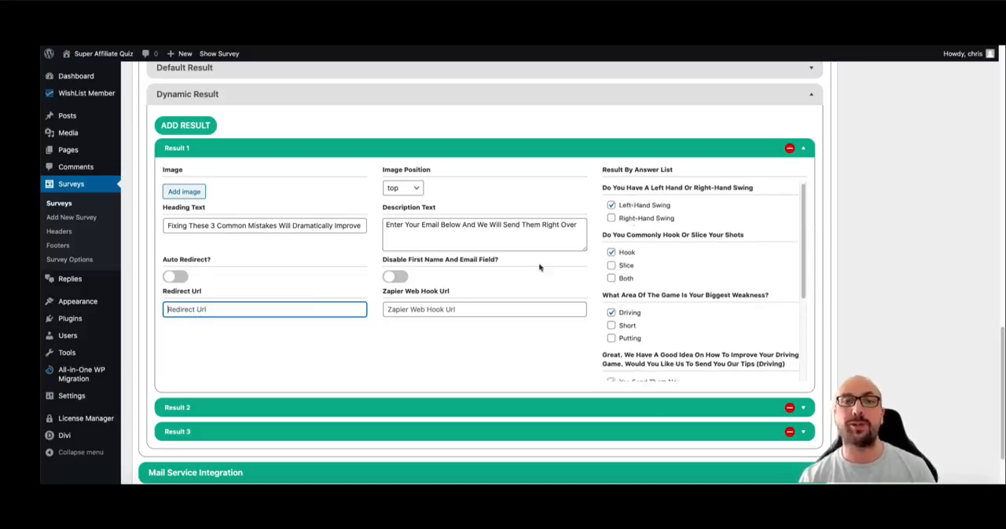
pyautogui.moveTo(214, 286)
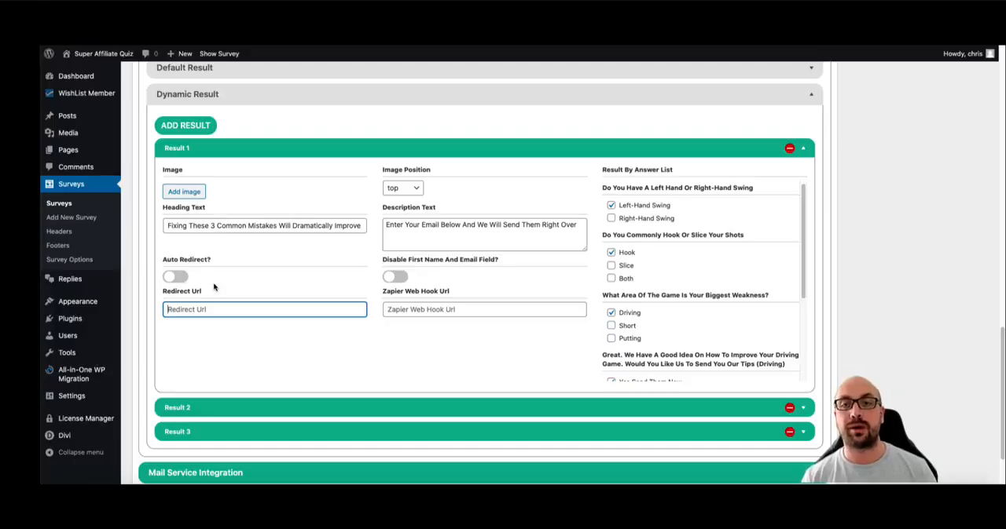
pyautogui.scroll(-3)
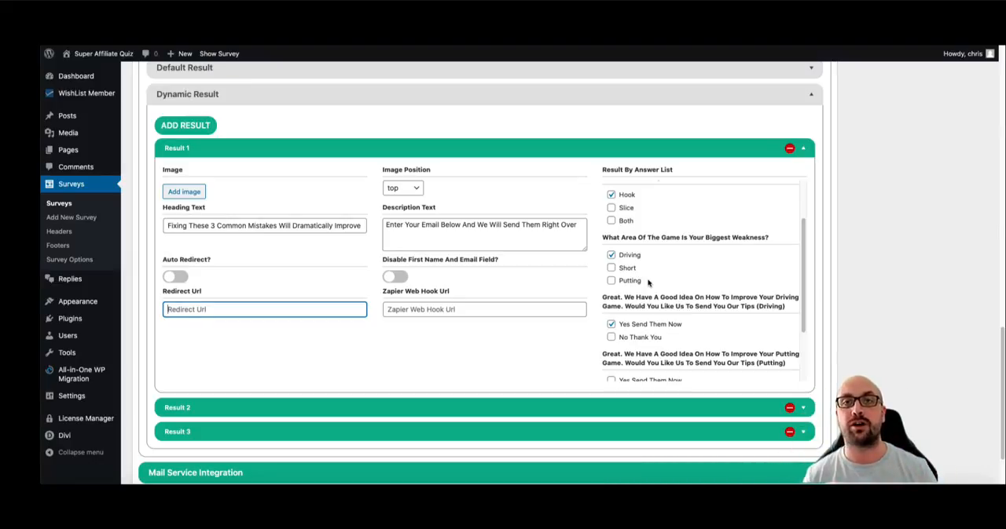
pyautogui.scroll(-3)
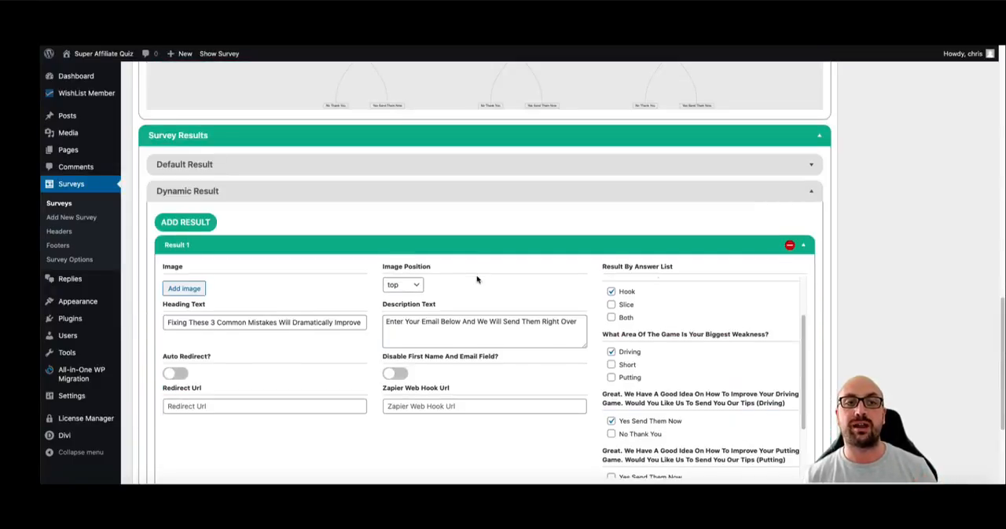
pyautogui.scroll(3)
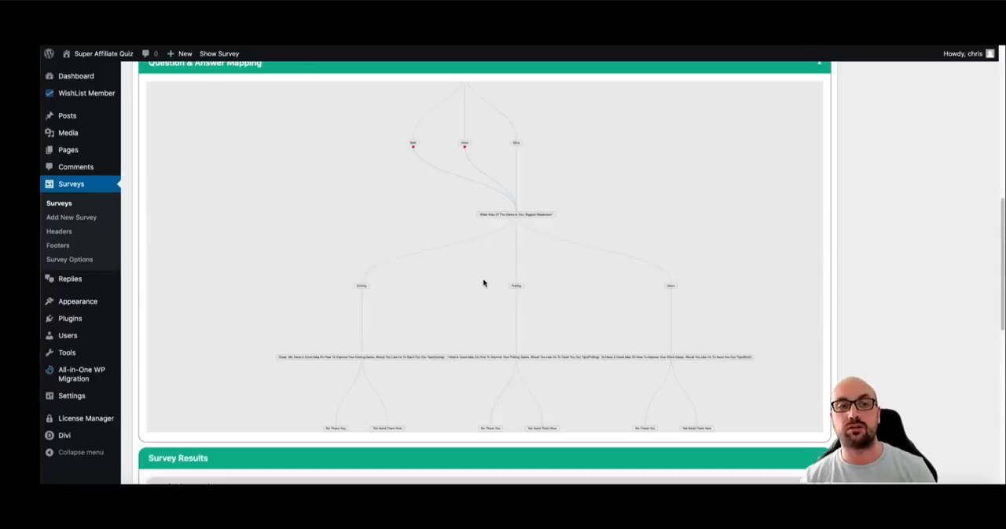
pyautogui.moveTo(69, 259)
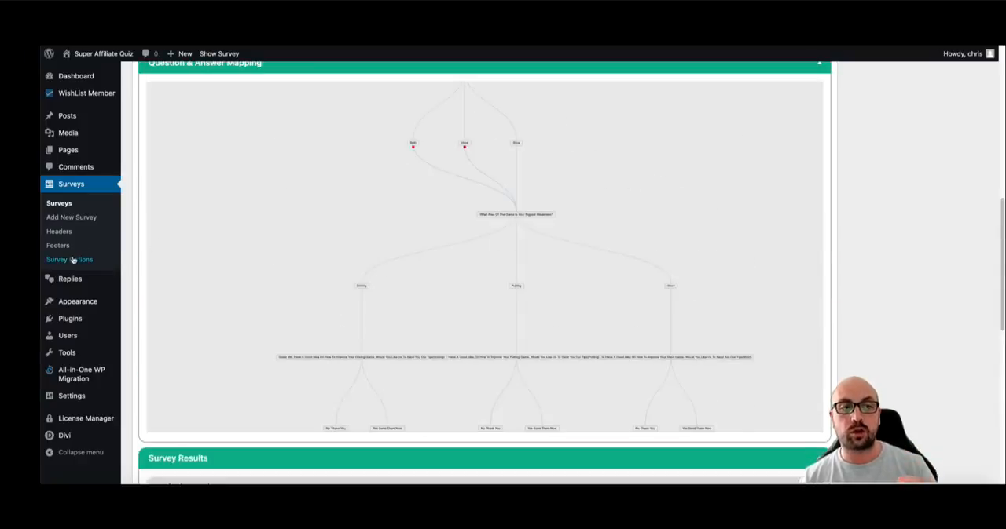
# In Survey Manage Templates choose the Golf Swing survey and name the template GolfSwing.
pyautogui.click(69, 260)
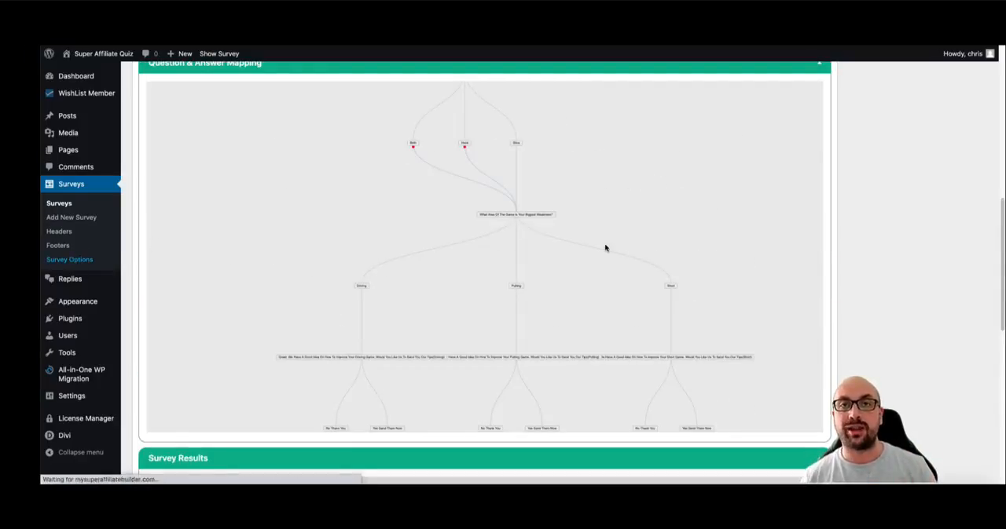
pyautogui.click(69, 259)
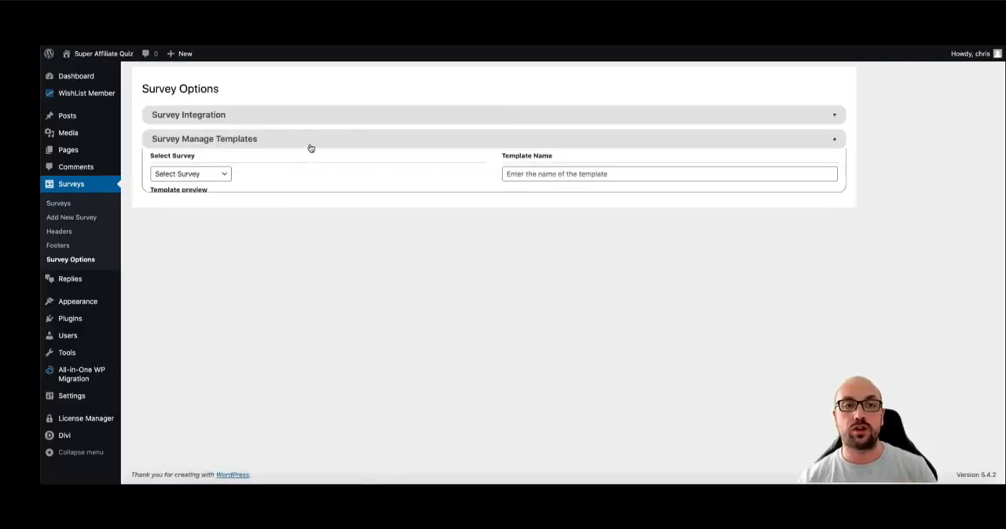
pyautogui.click(189, 173)
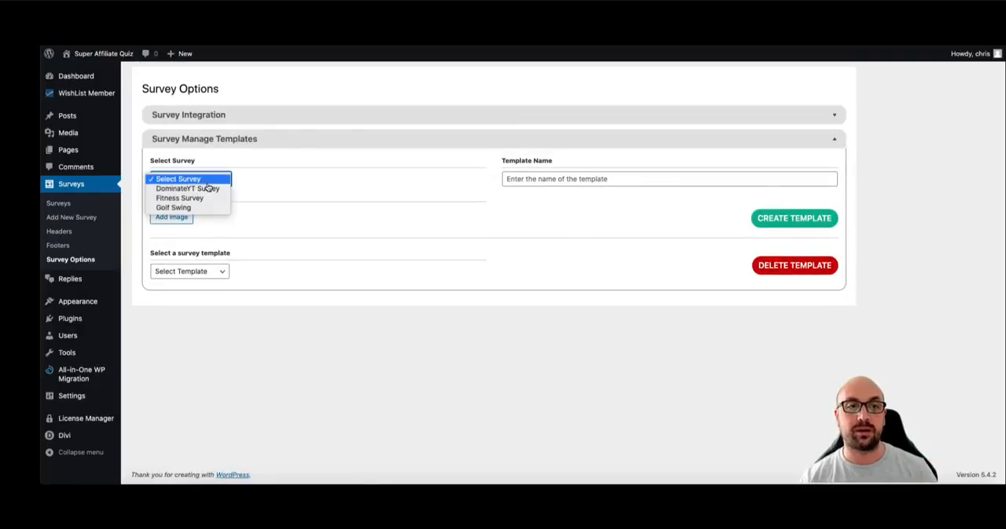
pyautogui.click(173, 207)
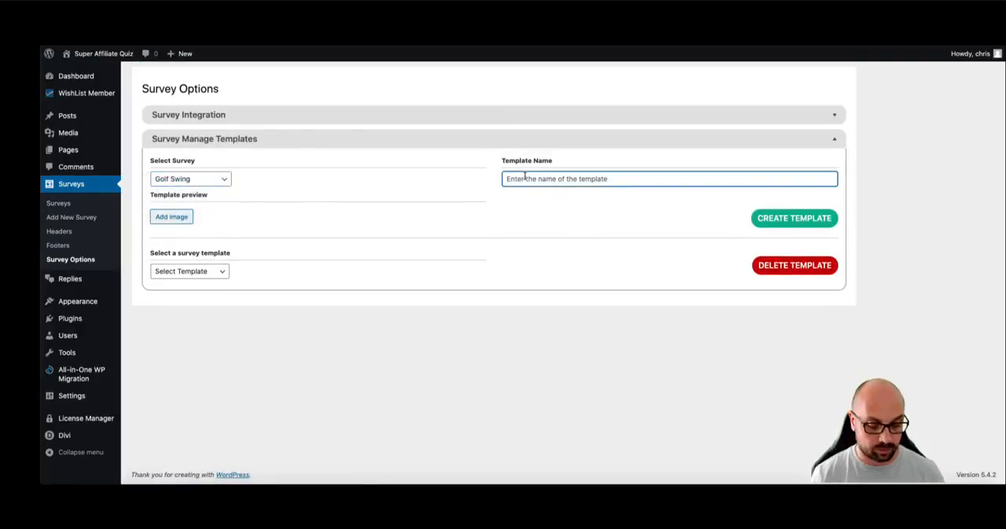
pyautogui.write('GolfSwing1')
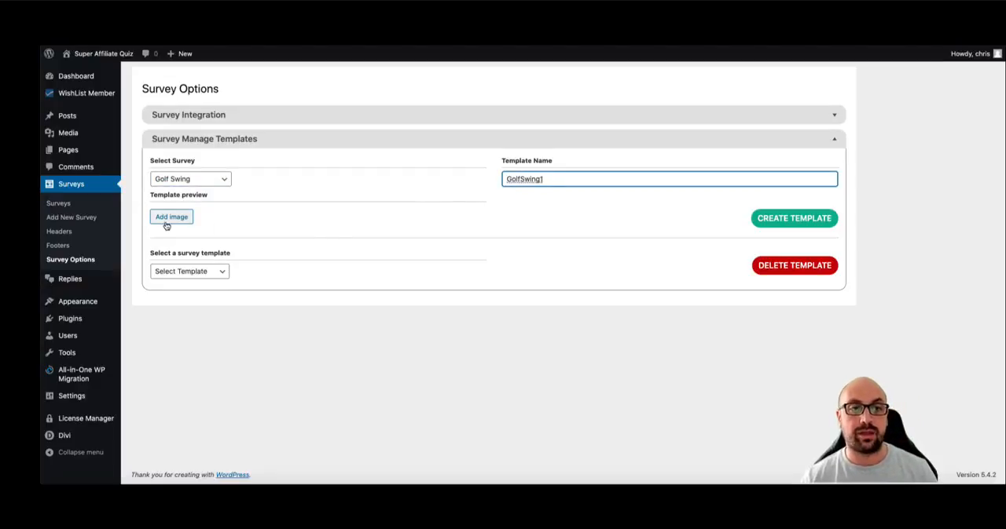
# Add the golf logo preview image and create the new GolfSwing1 template.
pyautogui.click(171, 217)
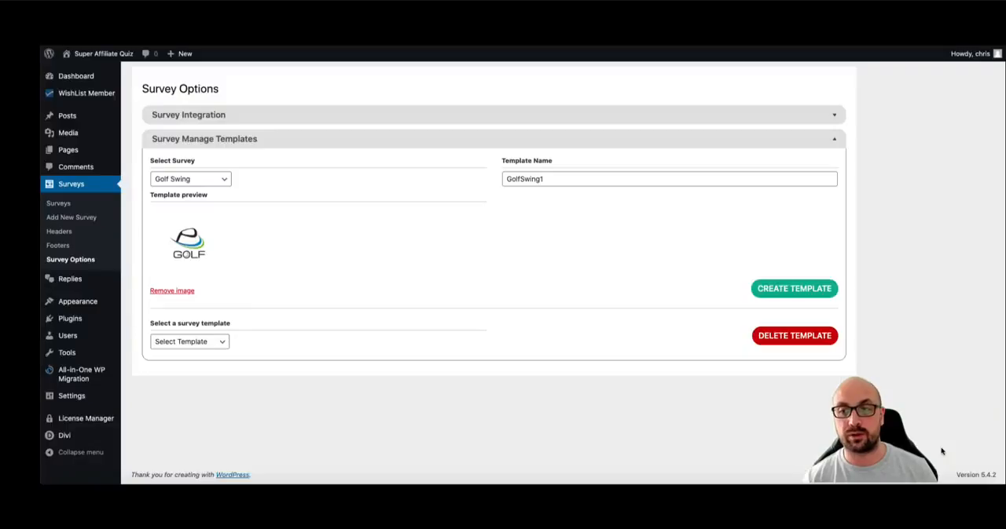
pyautogui.click(189, 342)
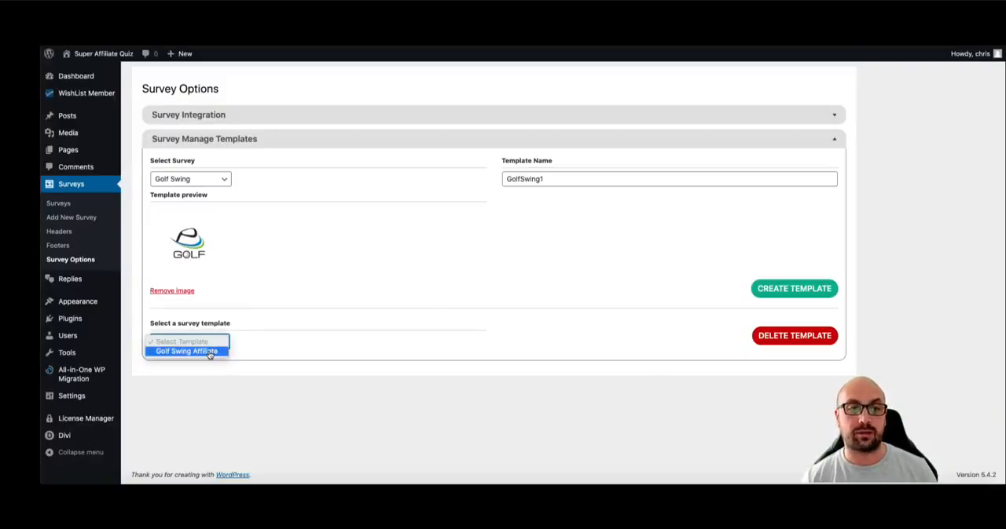
pyautogui.click(186, 352)
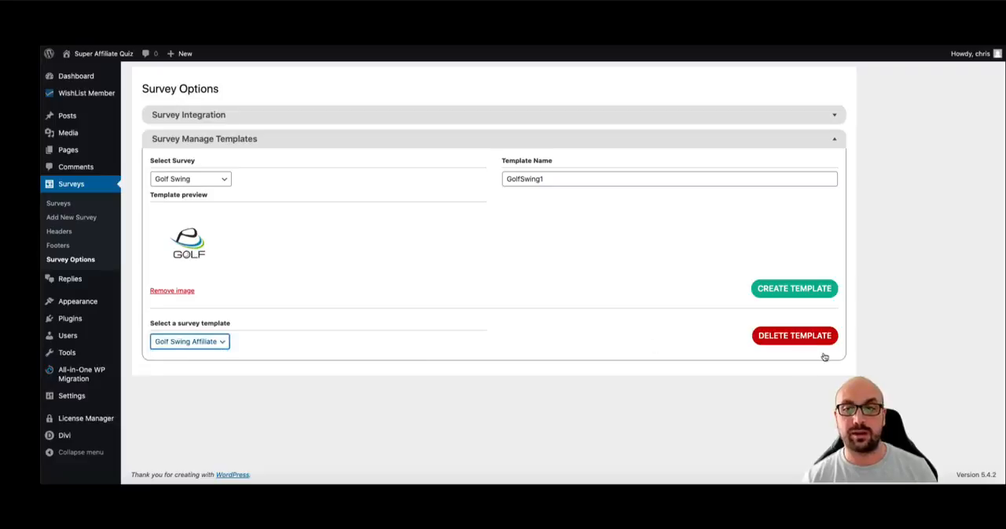
pyautogui.click(793, 289)
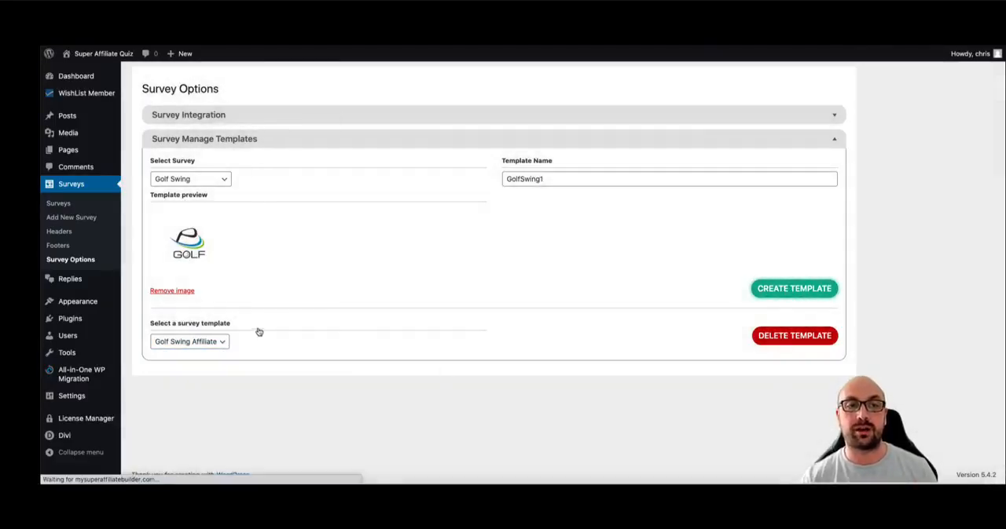
pyautogui.click(204, 138)
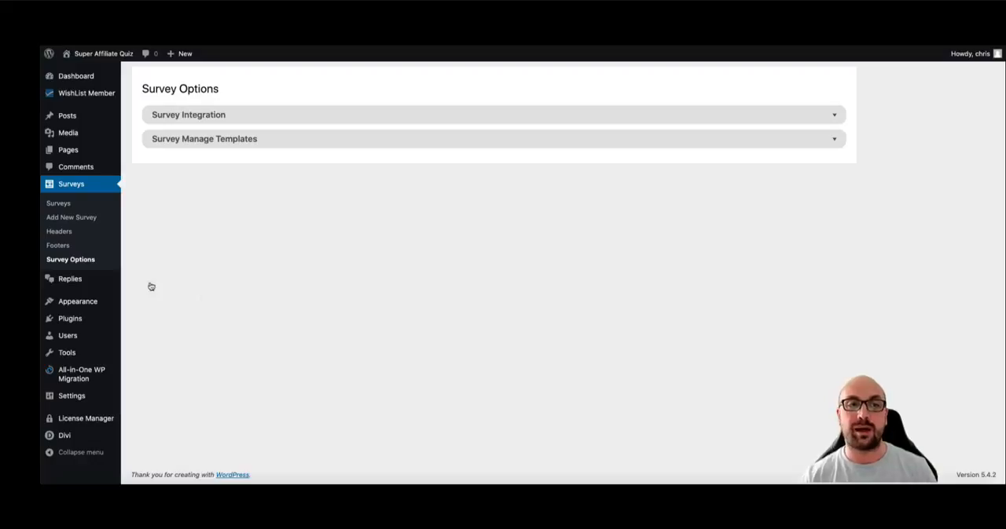
# Create a new survey from the GolfSwing1 template card, loading its six golf questions and answers.
pyautogui.click(71, 217)
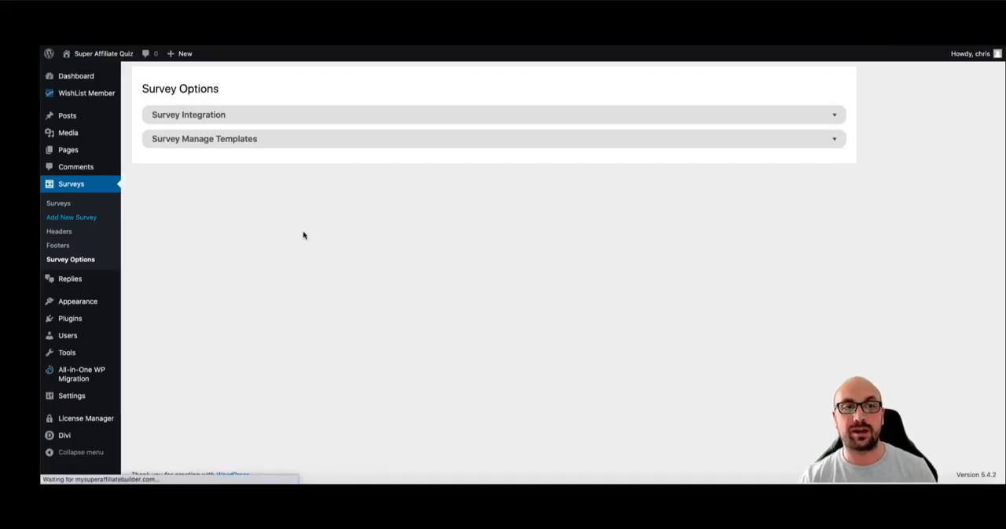
pyautogui.click(71, 216)
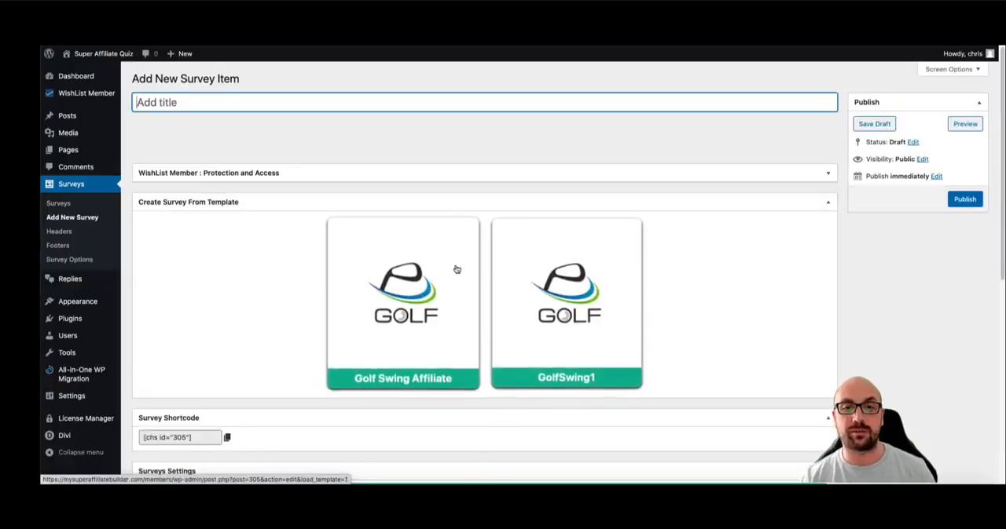
pyautogui.click(402, 302)
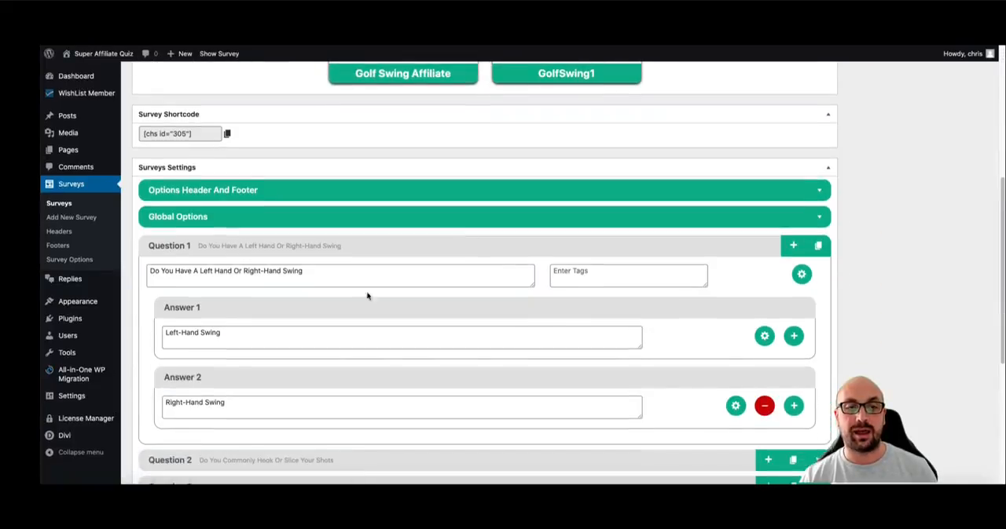
pyautogui.scroll(-3)
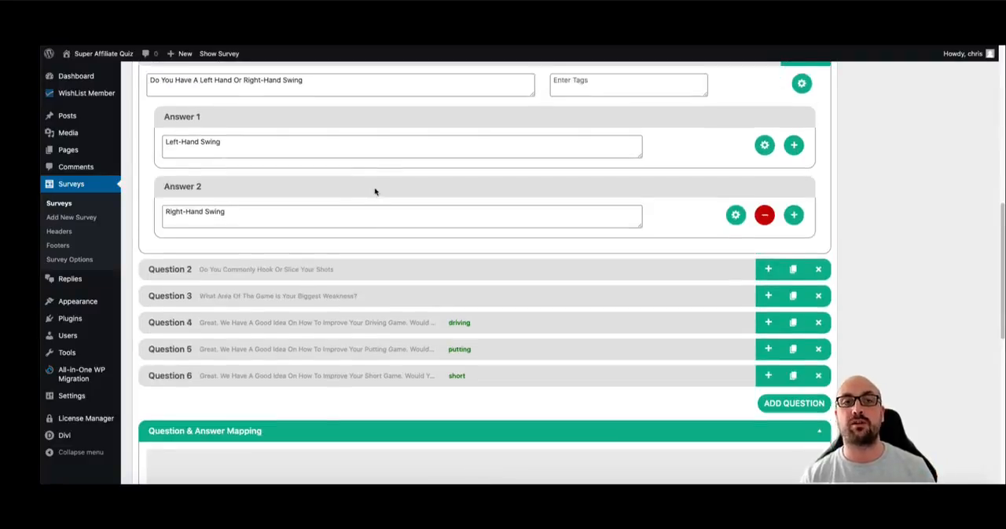
pyautogui.scroll(3)
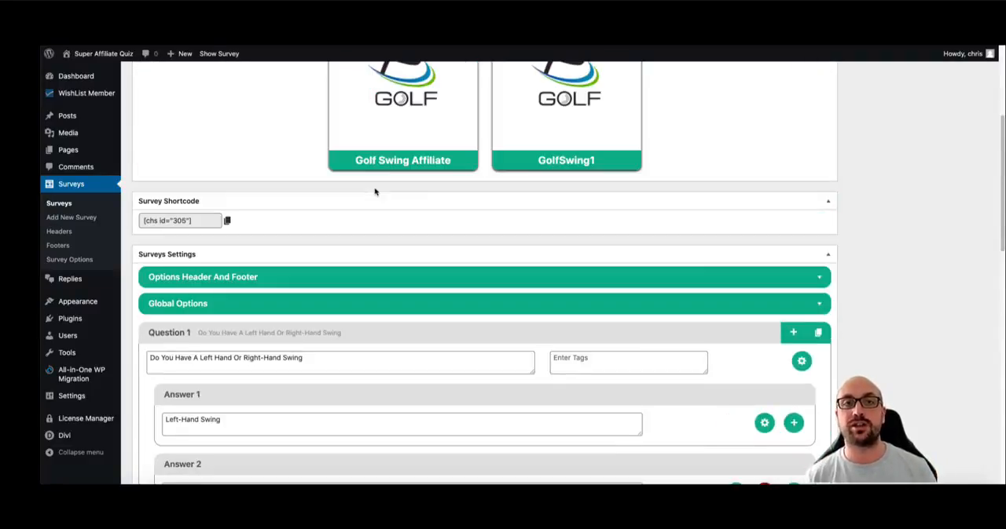